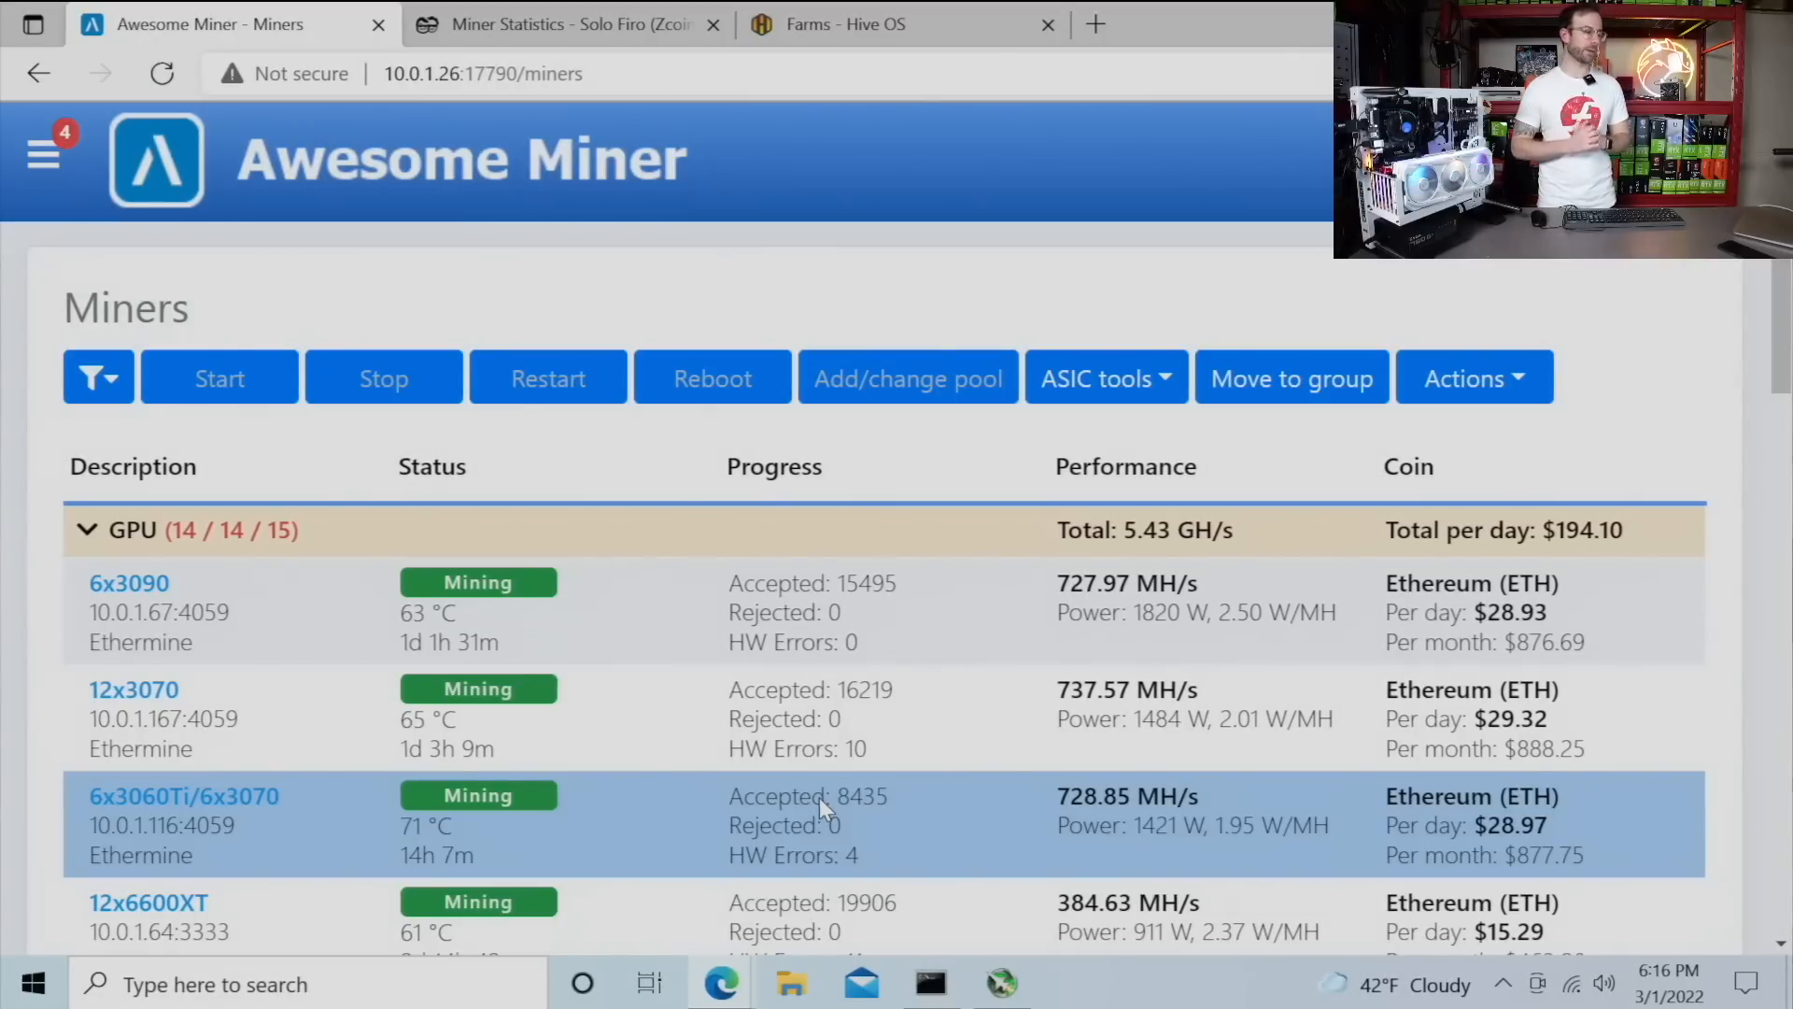
pyautogui.moveTo(857, 807)
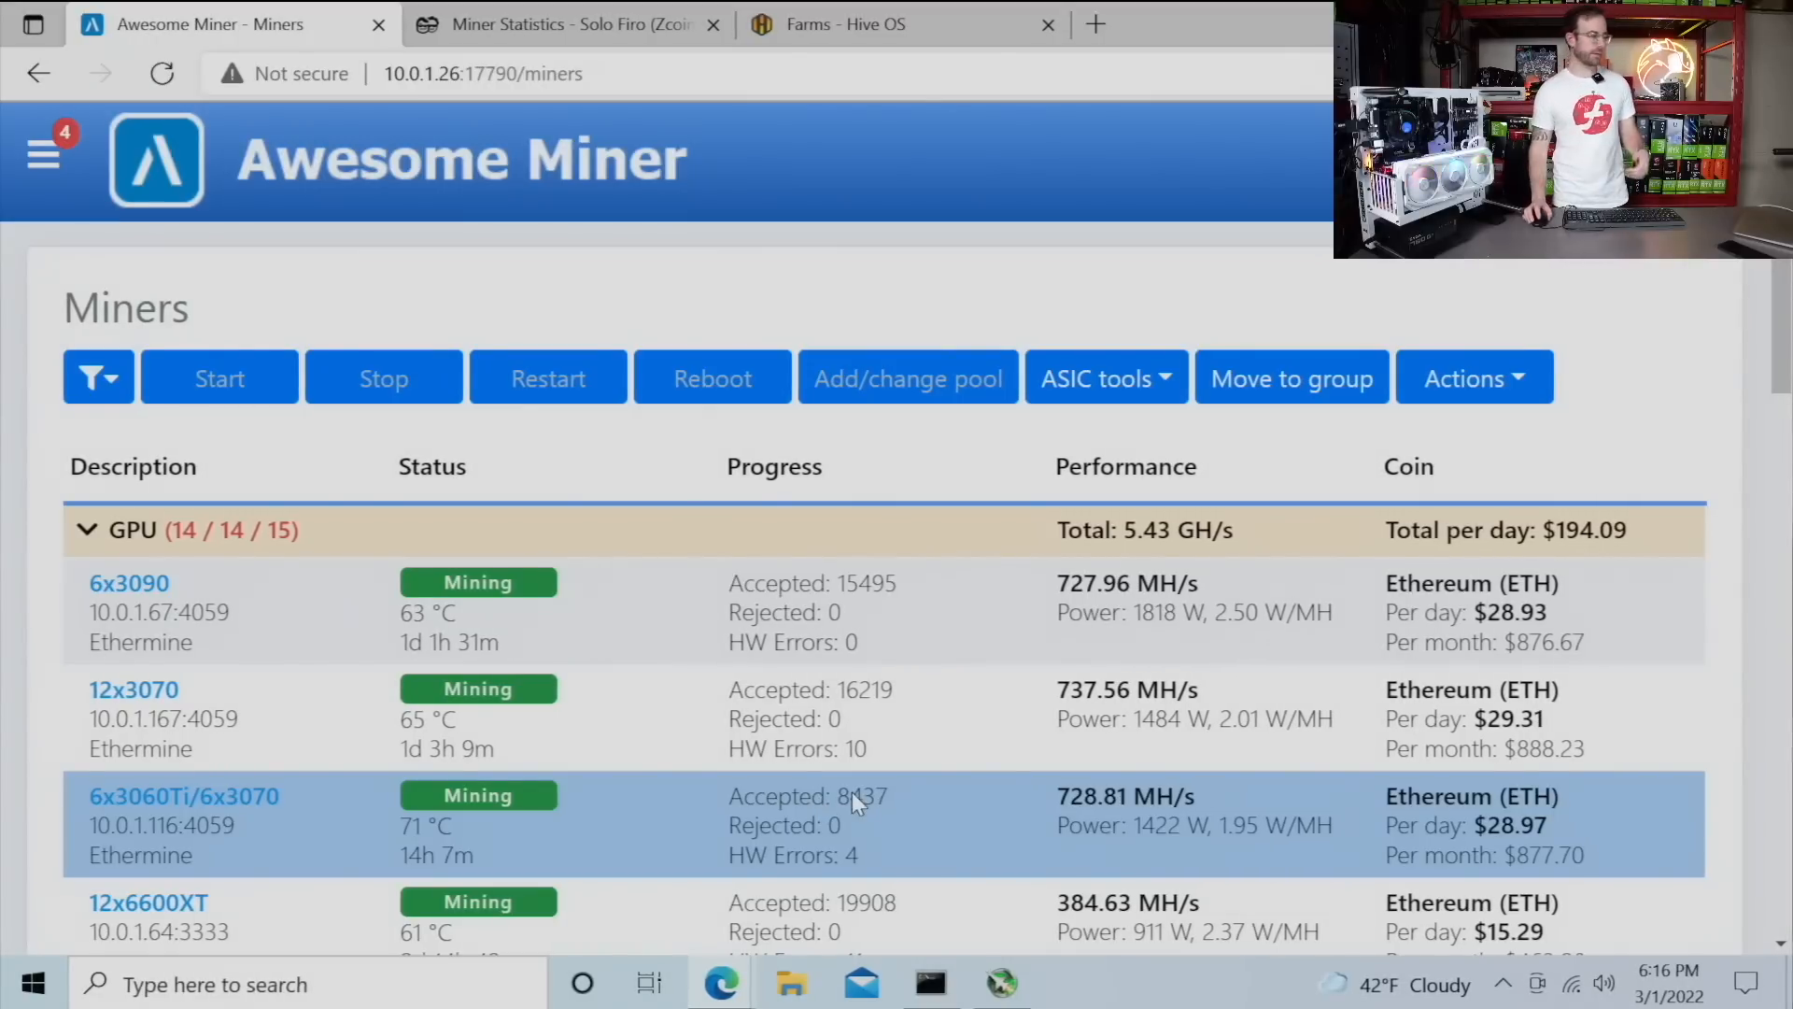
# Step: Scroll through the miners list, then switch to the 2Miners Solo Firo miner statistics page
pyautogui.scroll(-3)
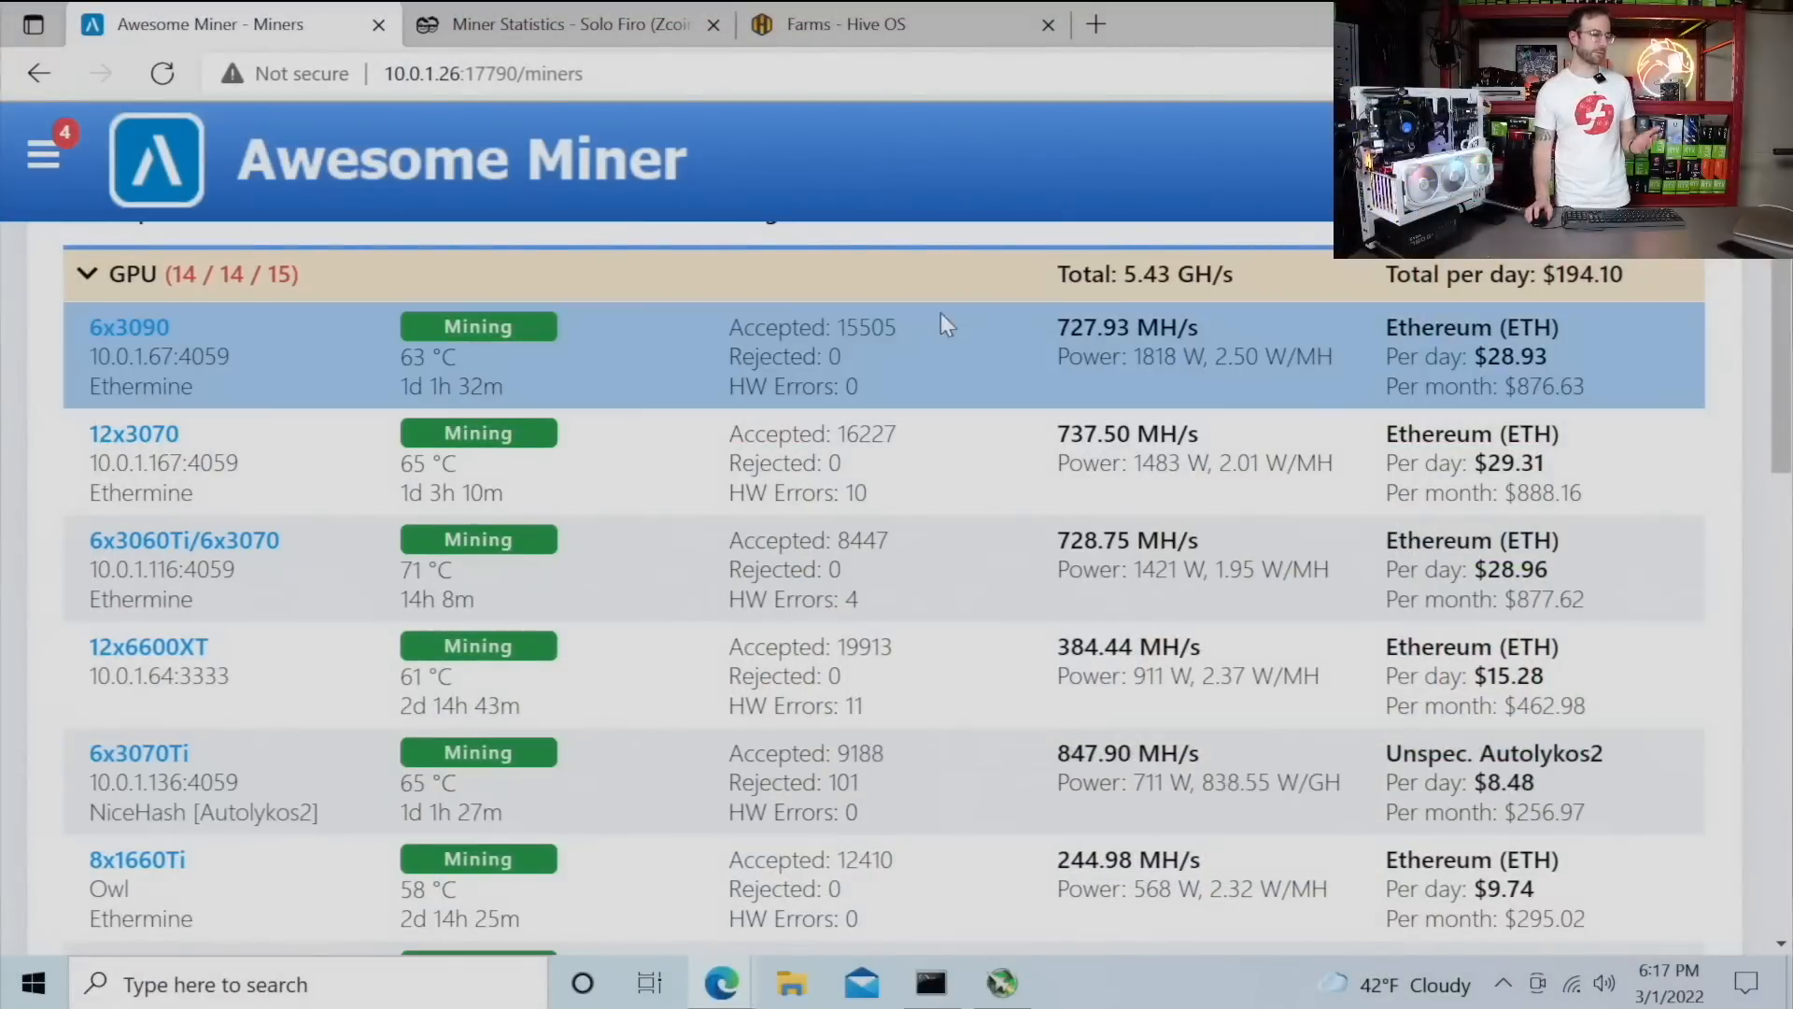
pyautogui.scroll(-3)
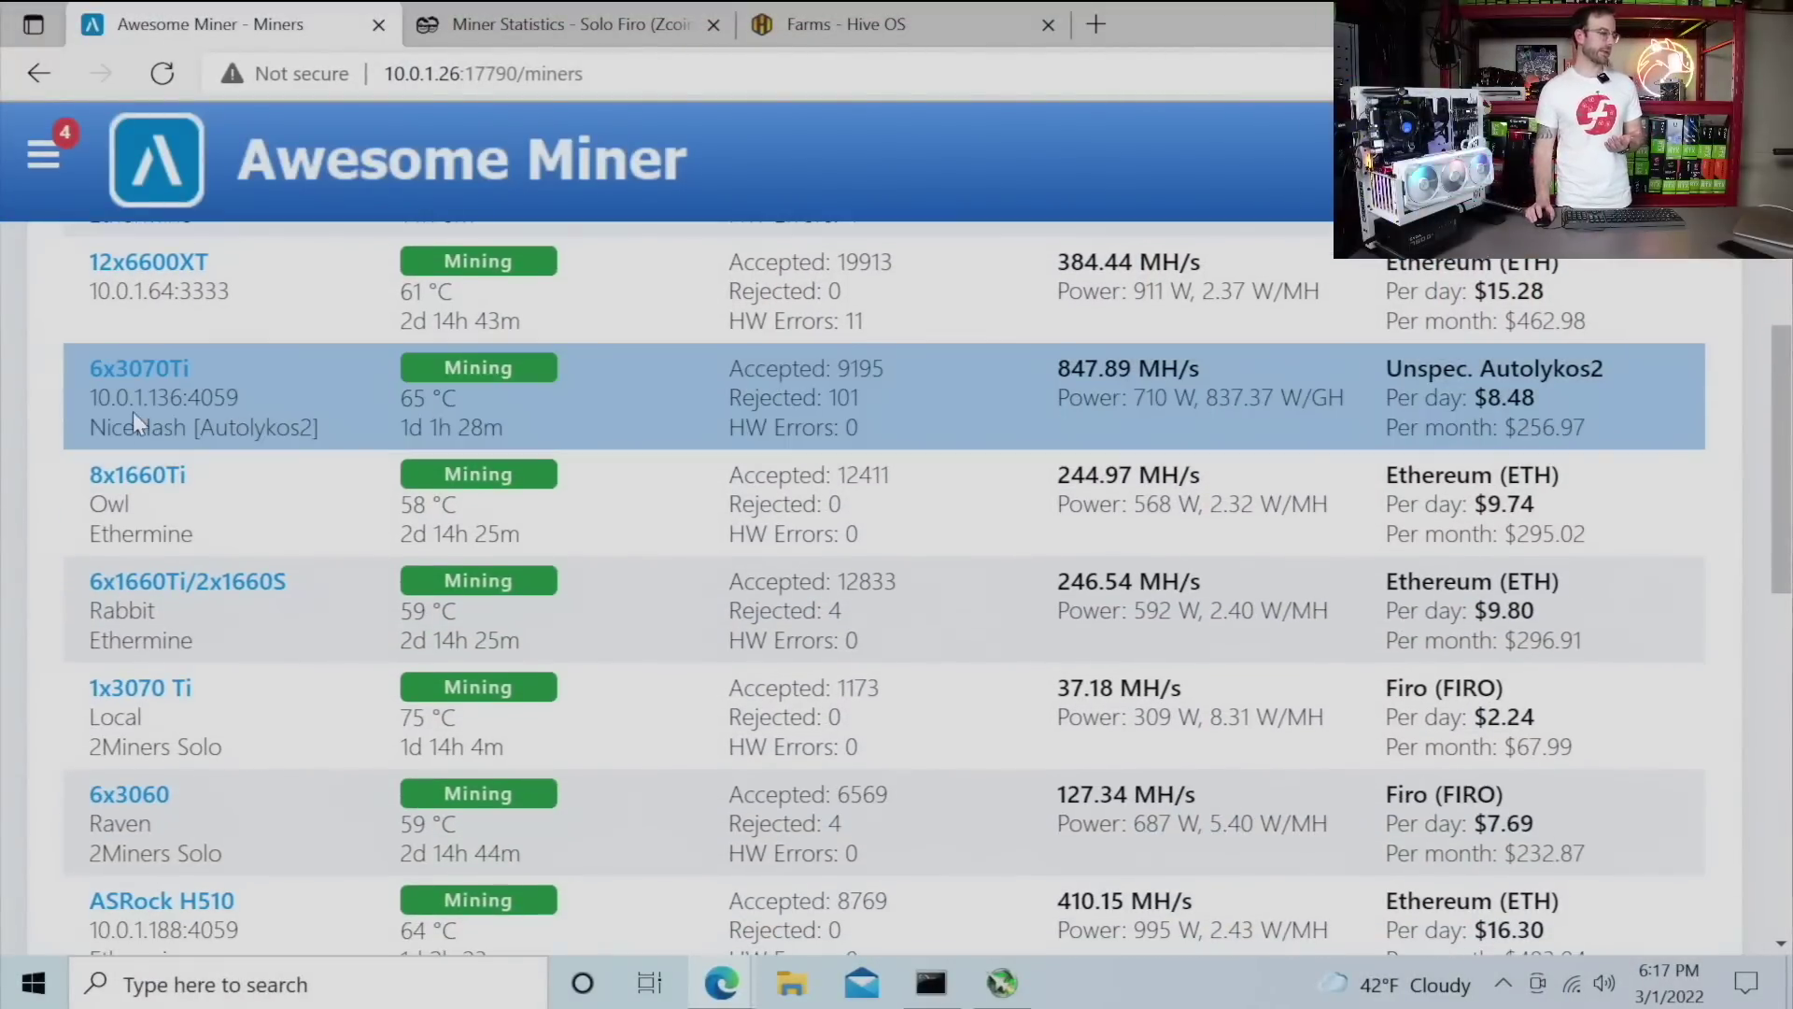
pyautogui.moveTo(184, 352)
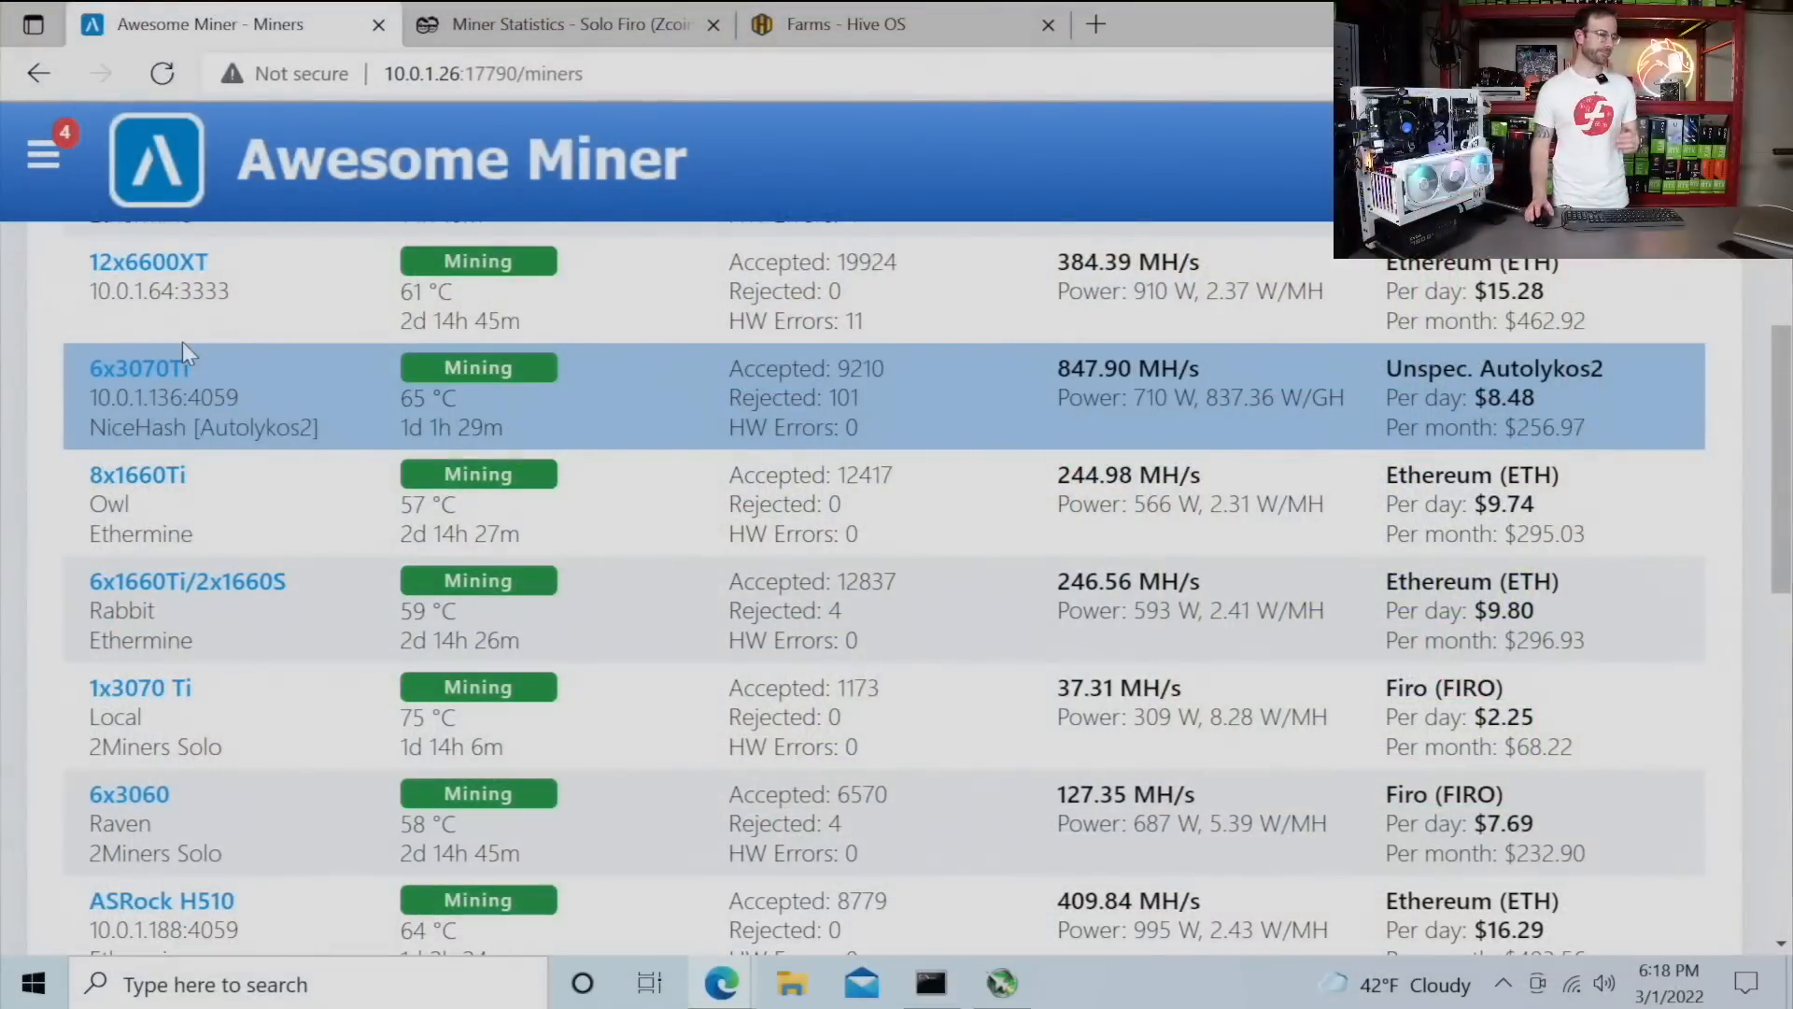
pyautogui.scroll(-3)
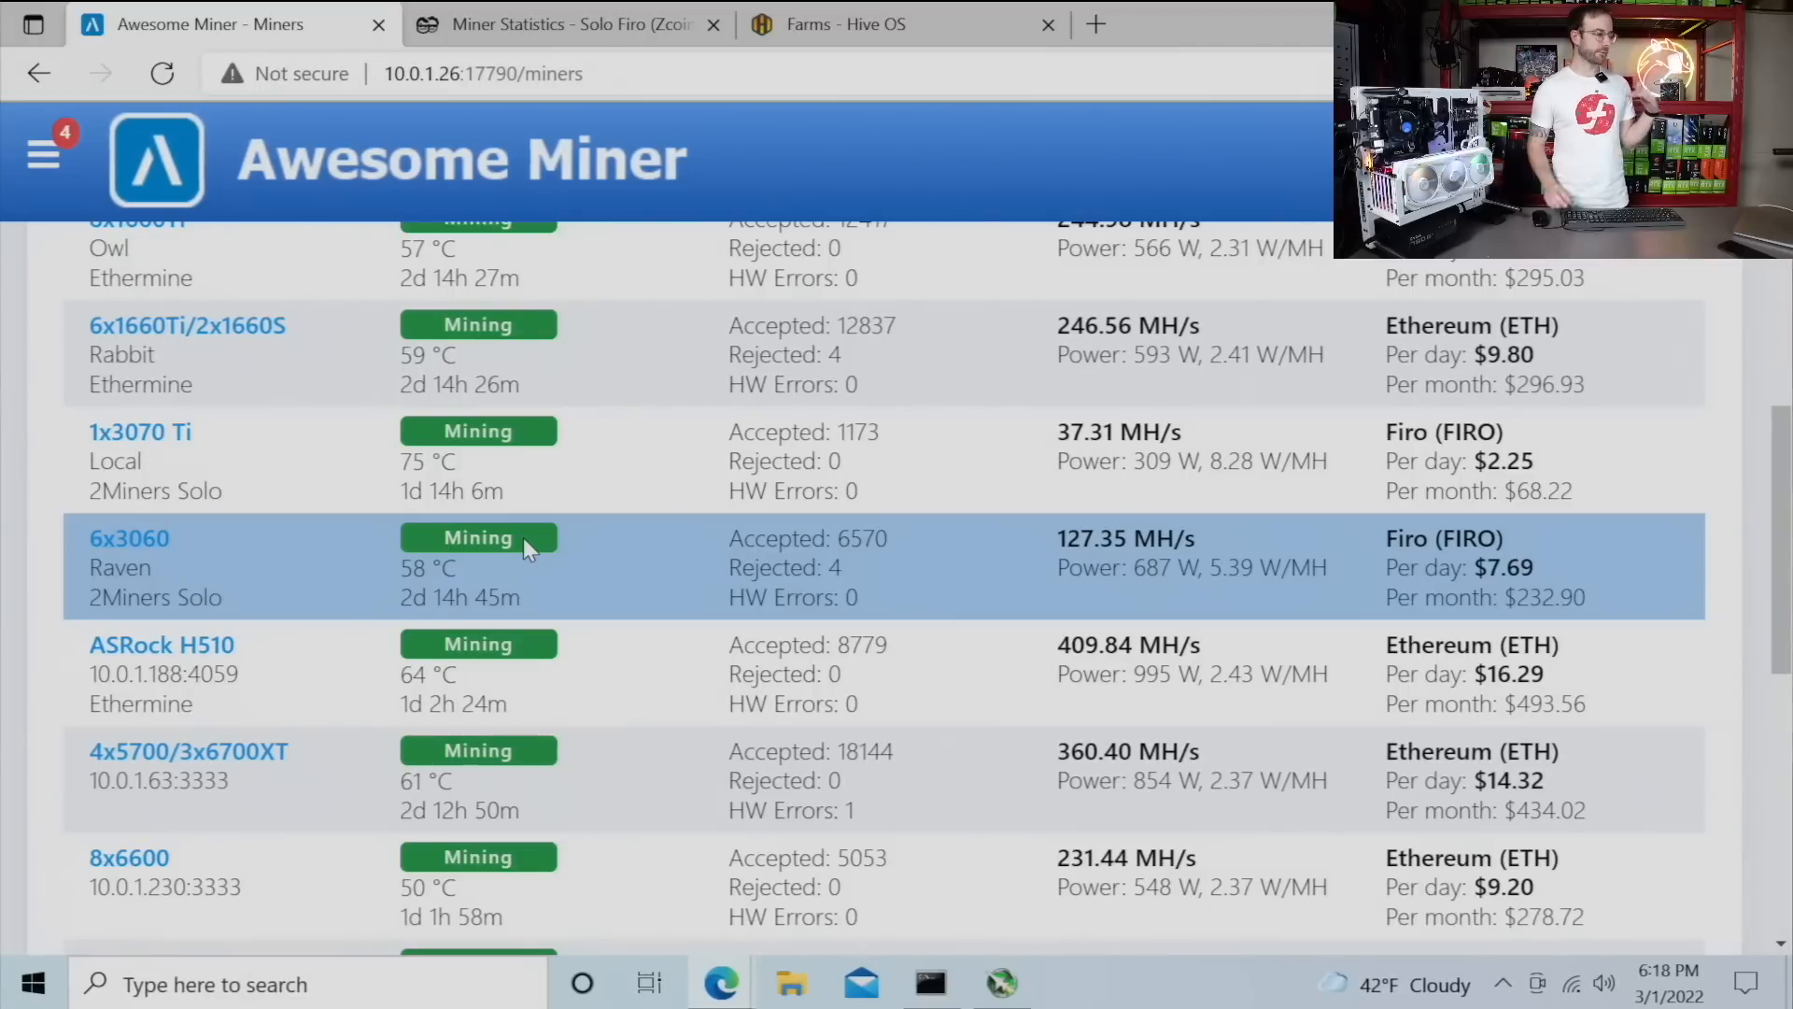
pyautogui.moveTo(536, 535)
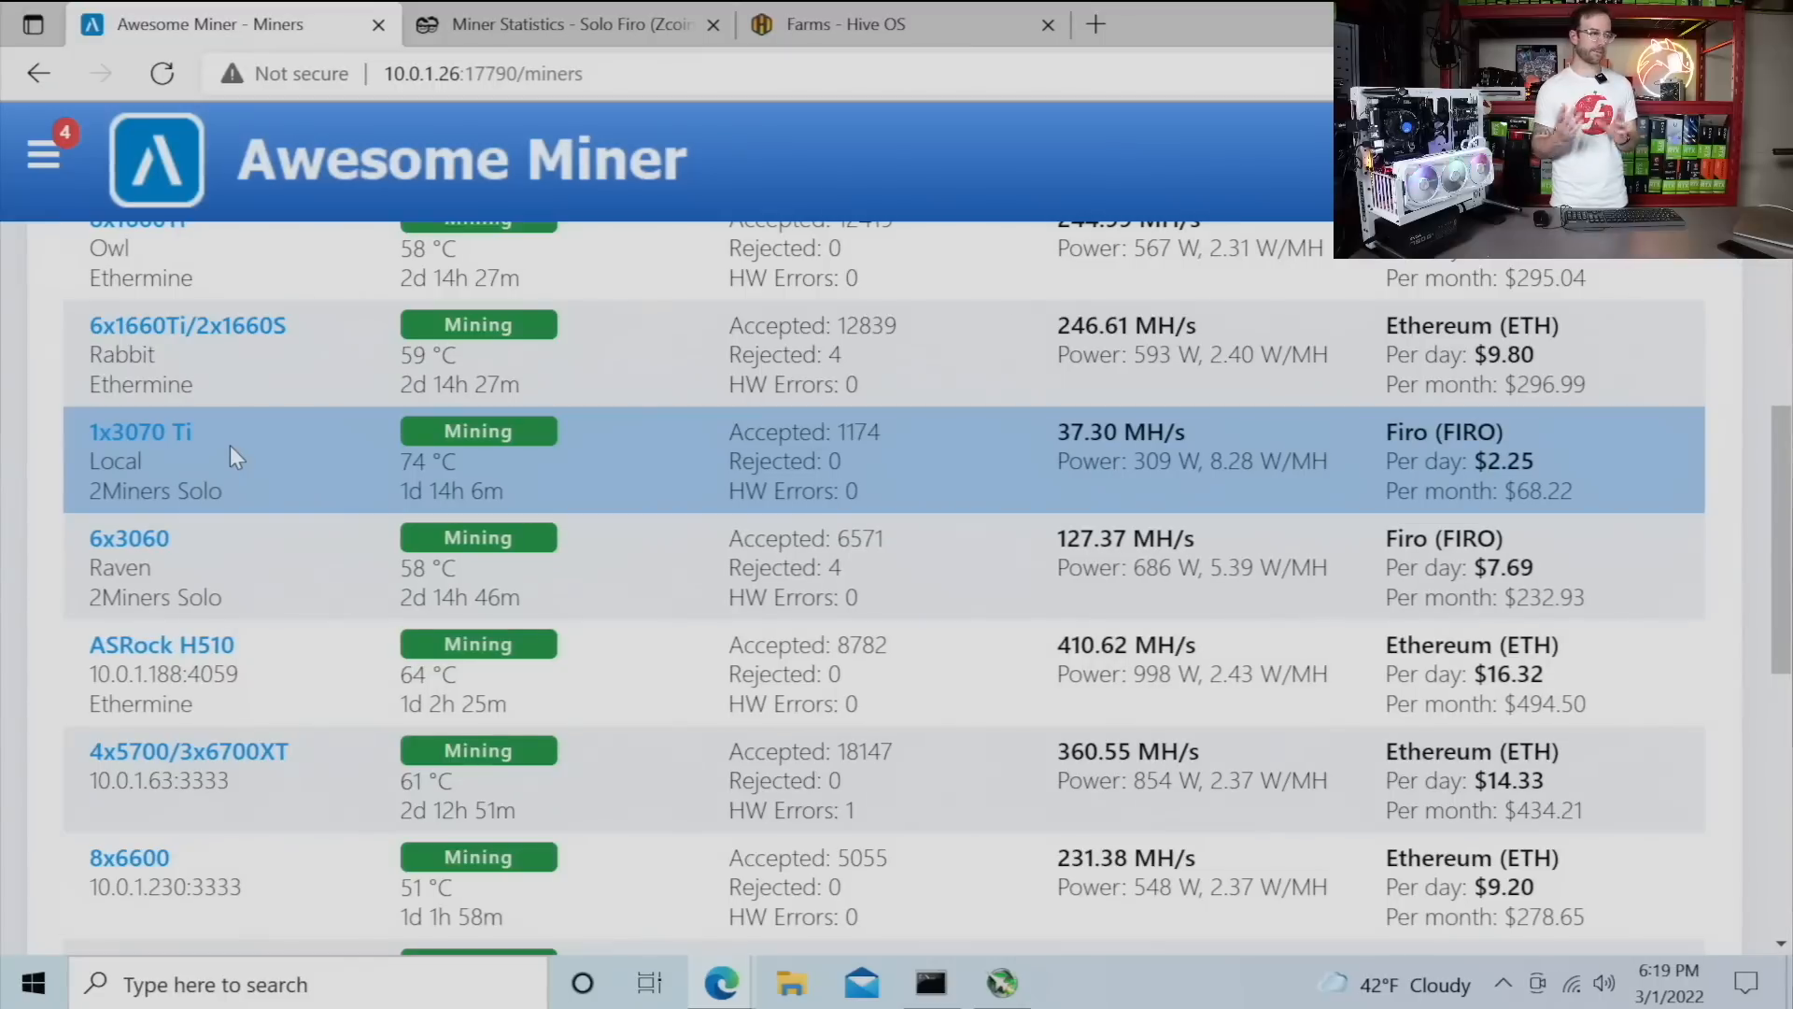
pyautogui.moveTo(280, 394)
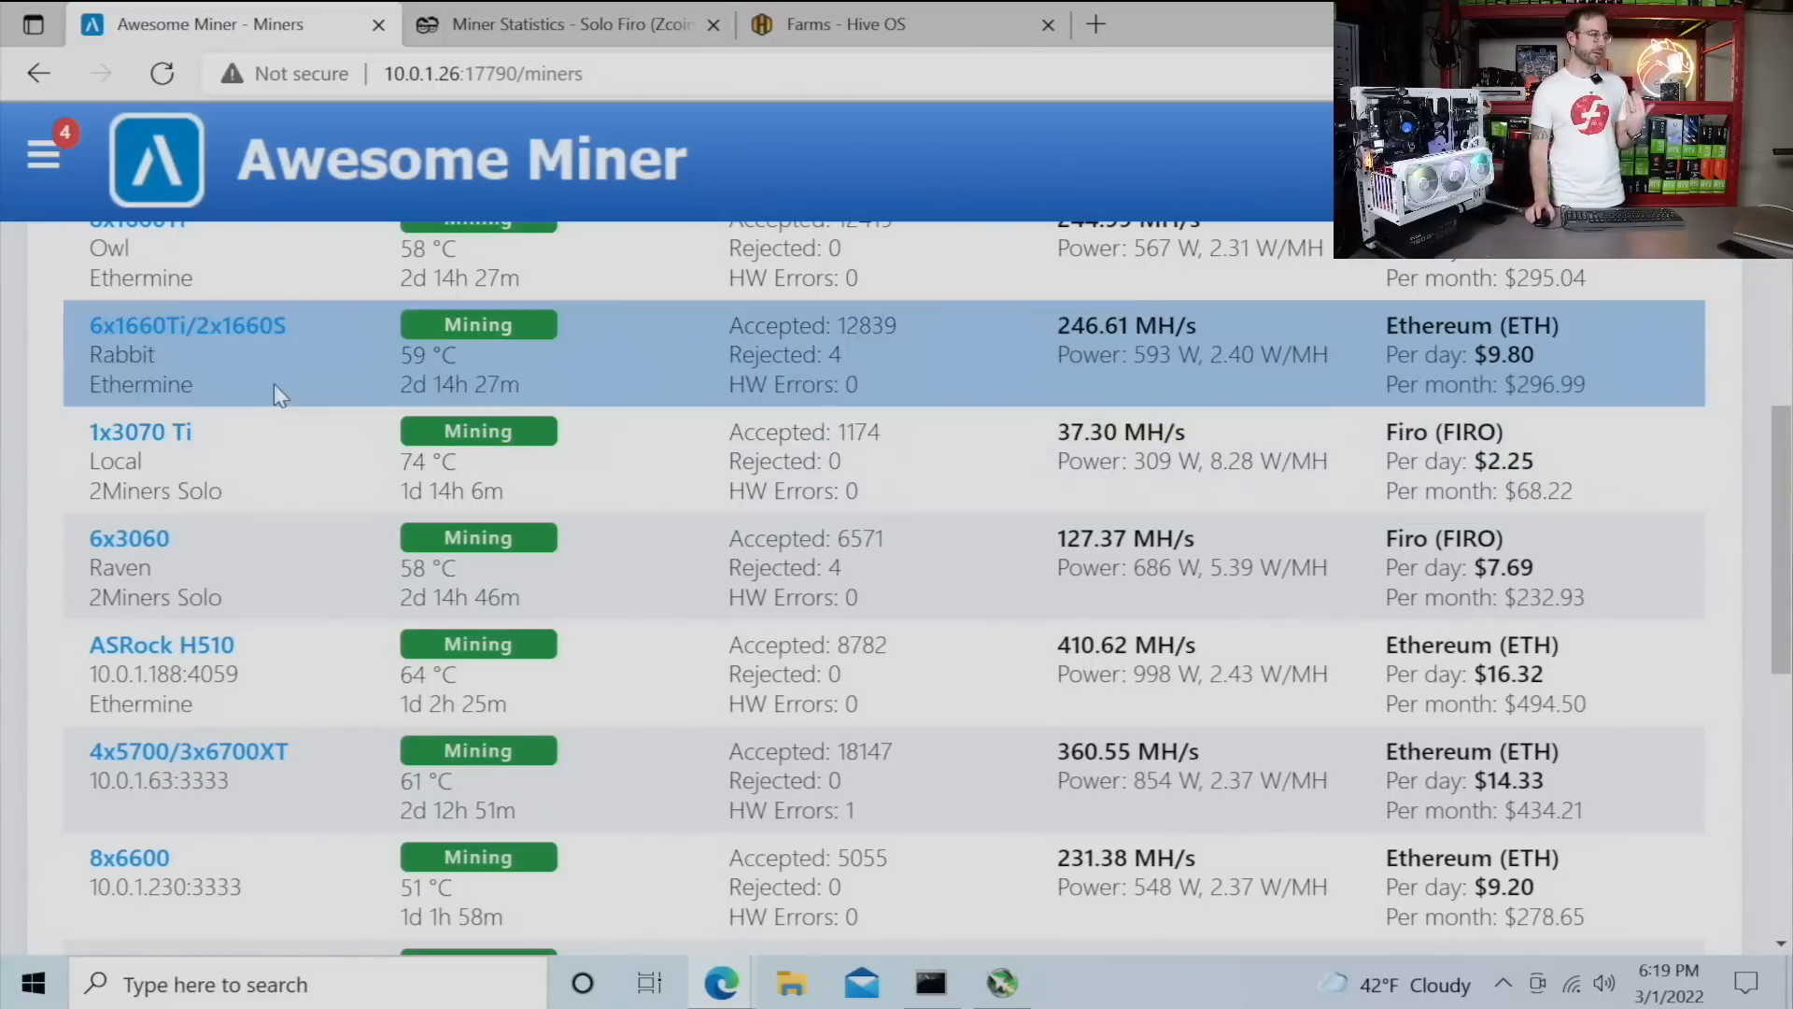
pyautogui.click(560, 25)
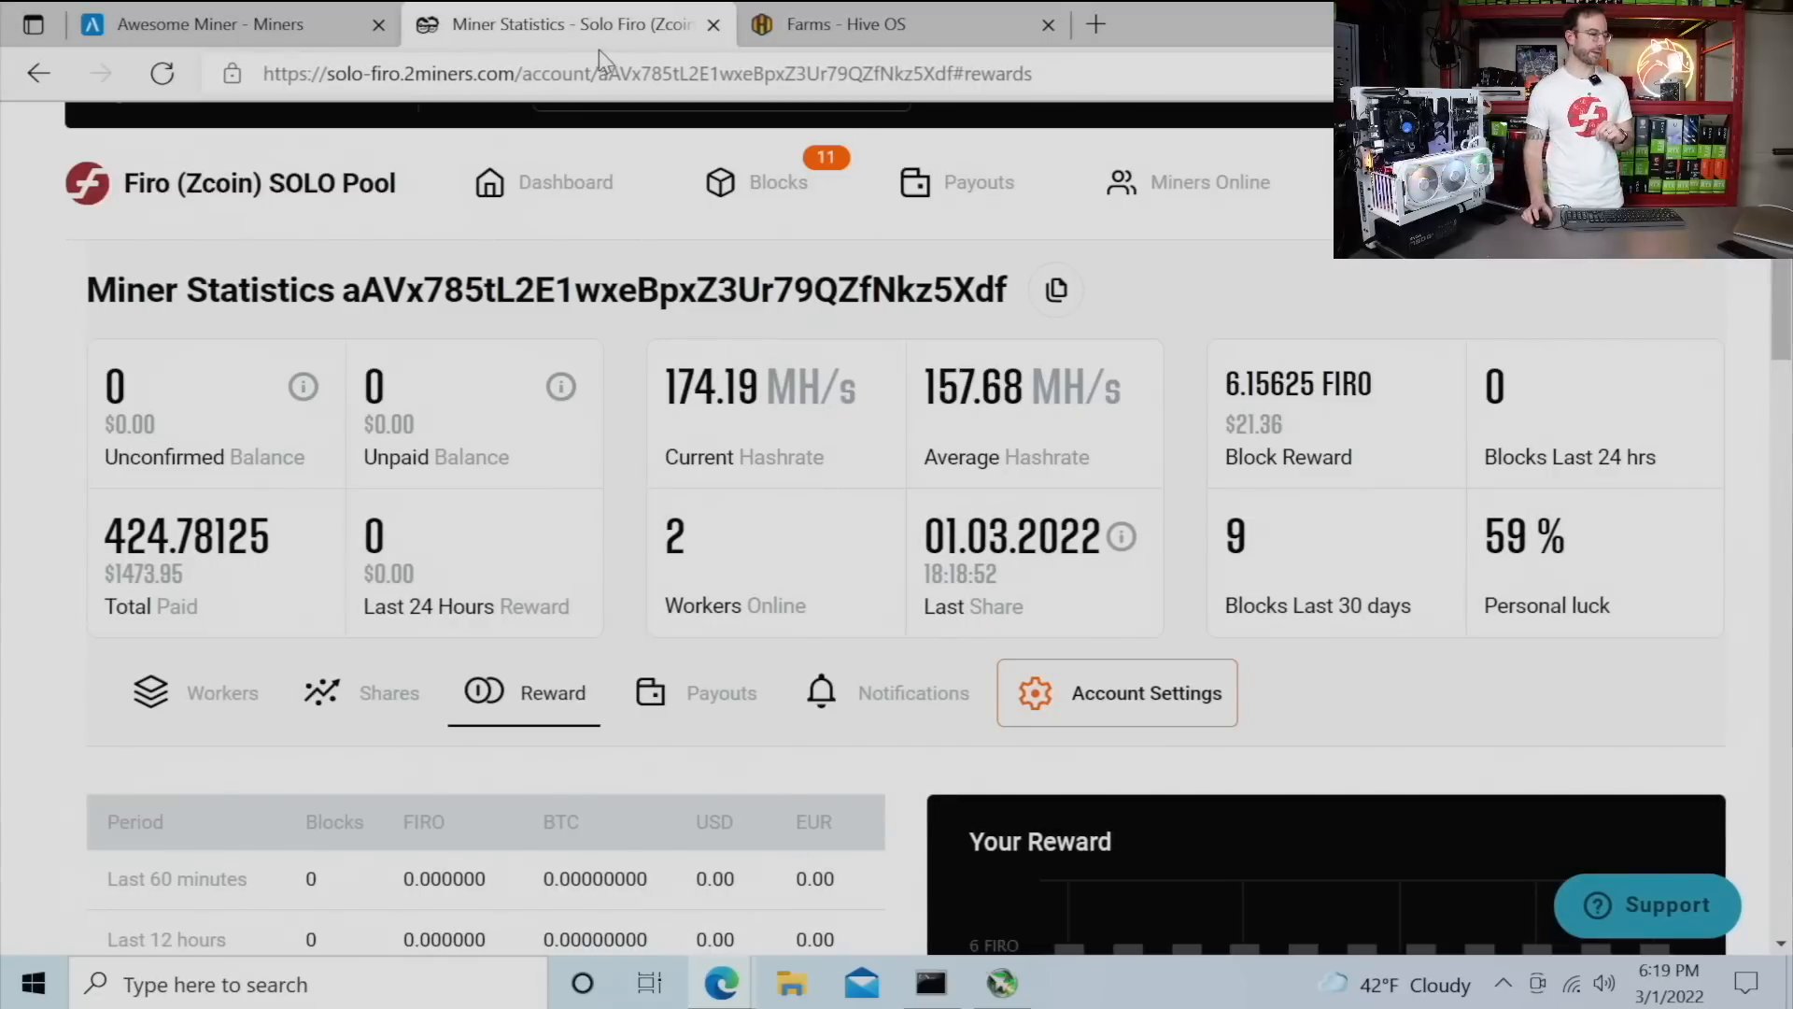
pyautogui.scroll(-3)
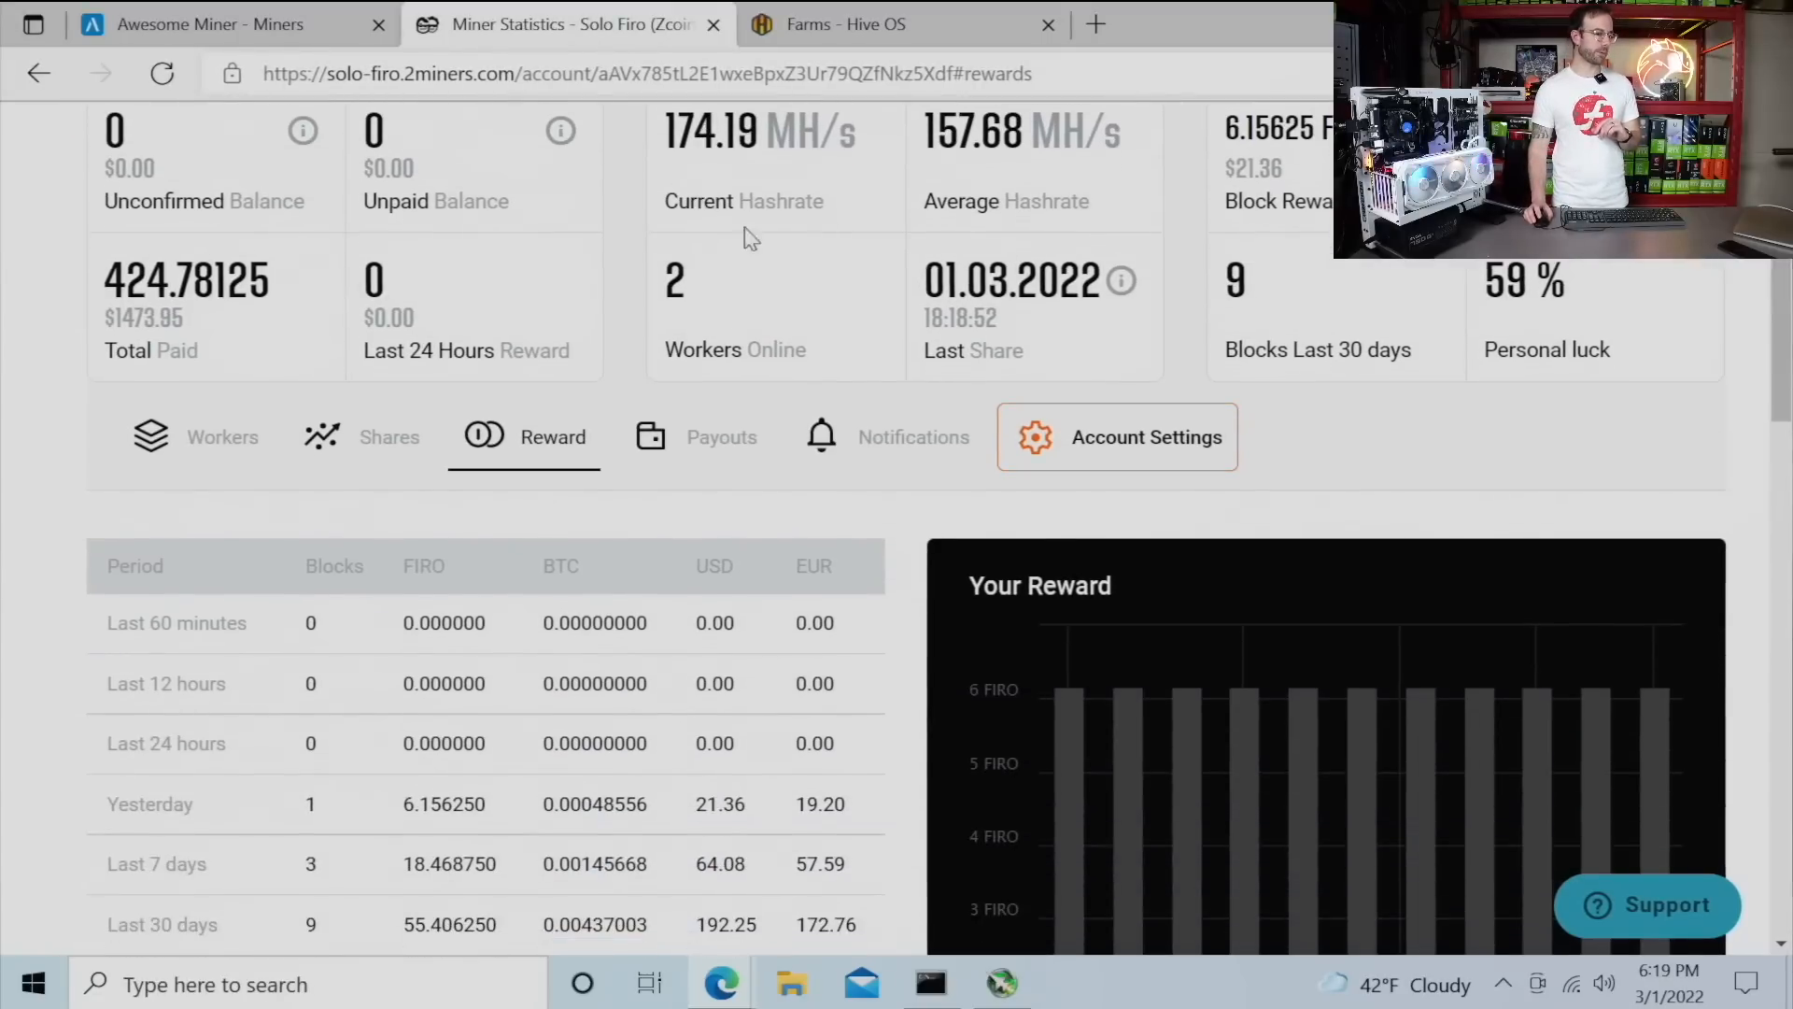
pyautogui.doubleClick(1524, 282)
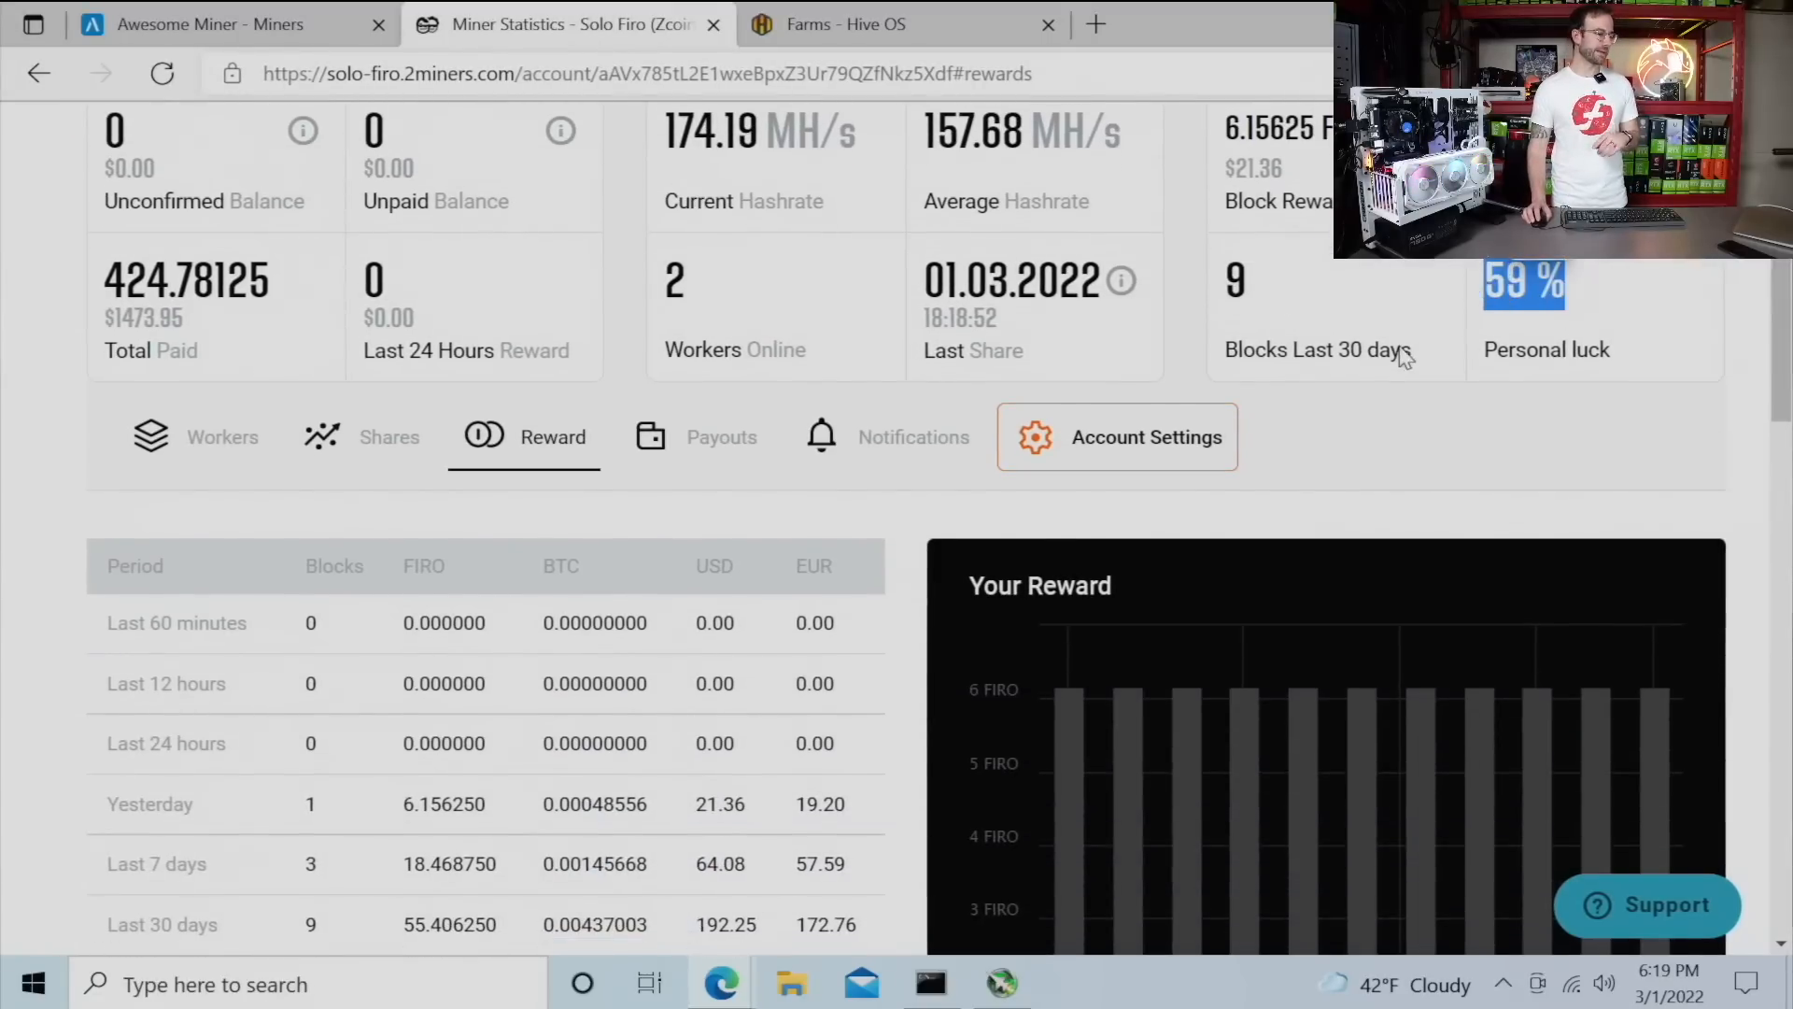
pyautogui.scroll(-3)
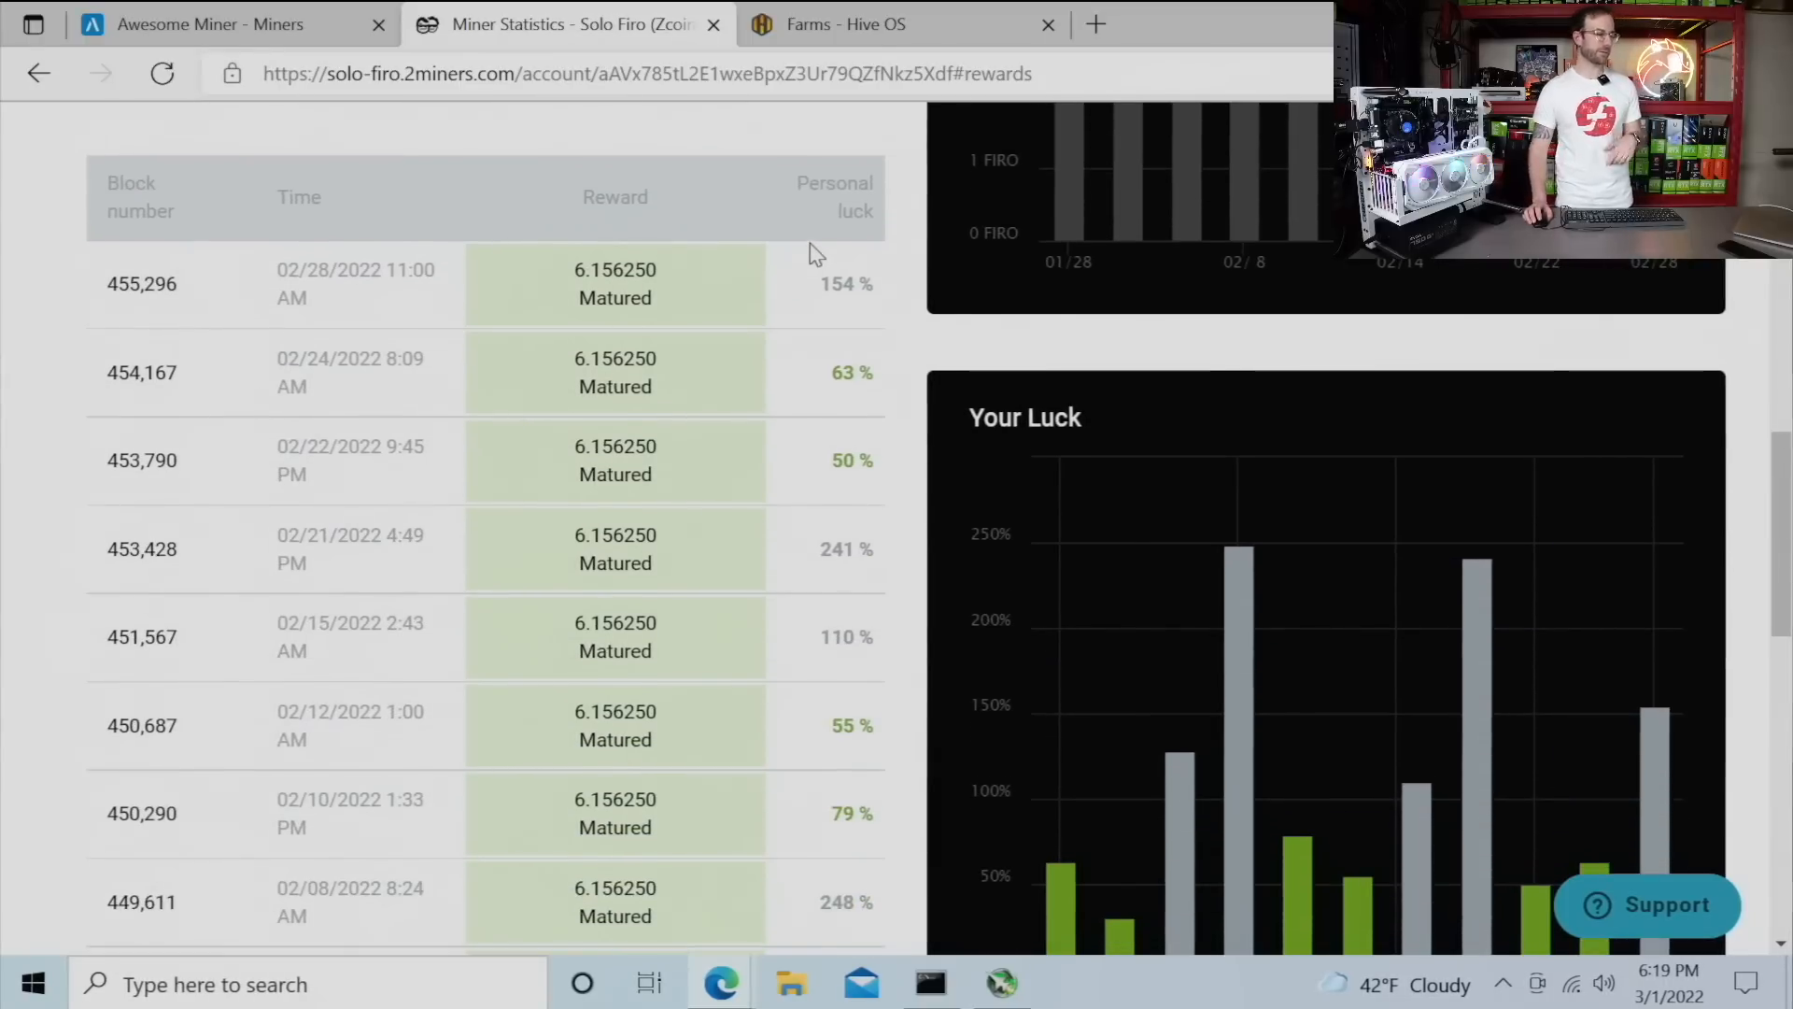
pyautogui.scroll(-3)
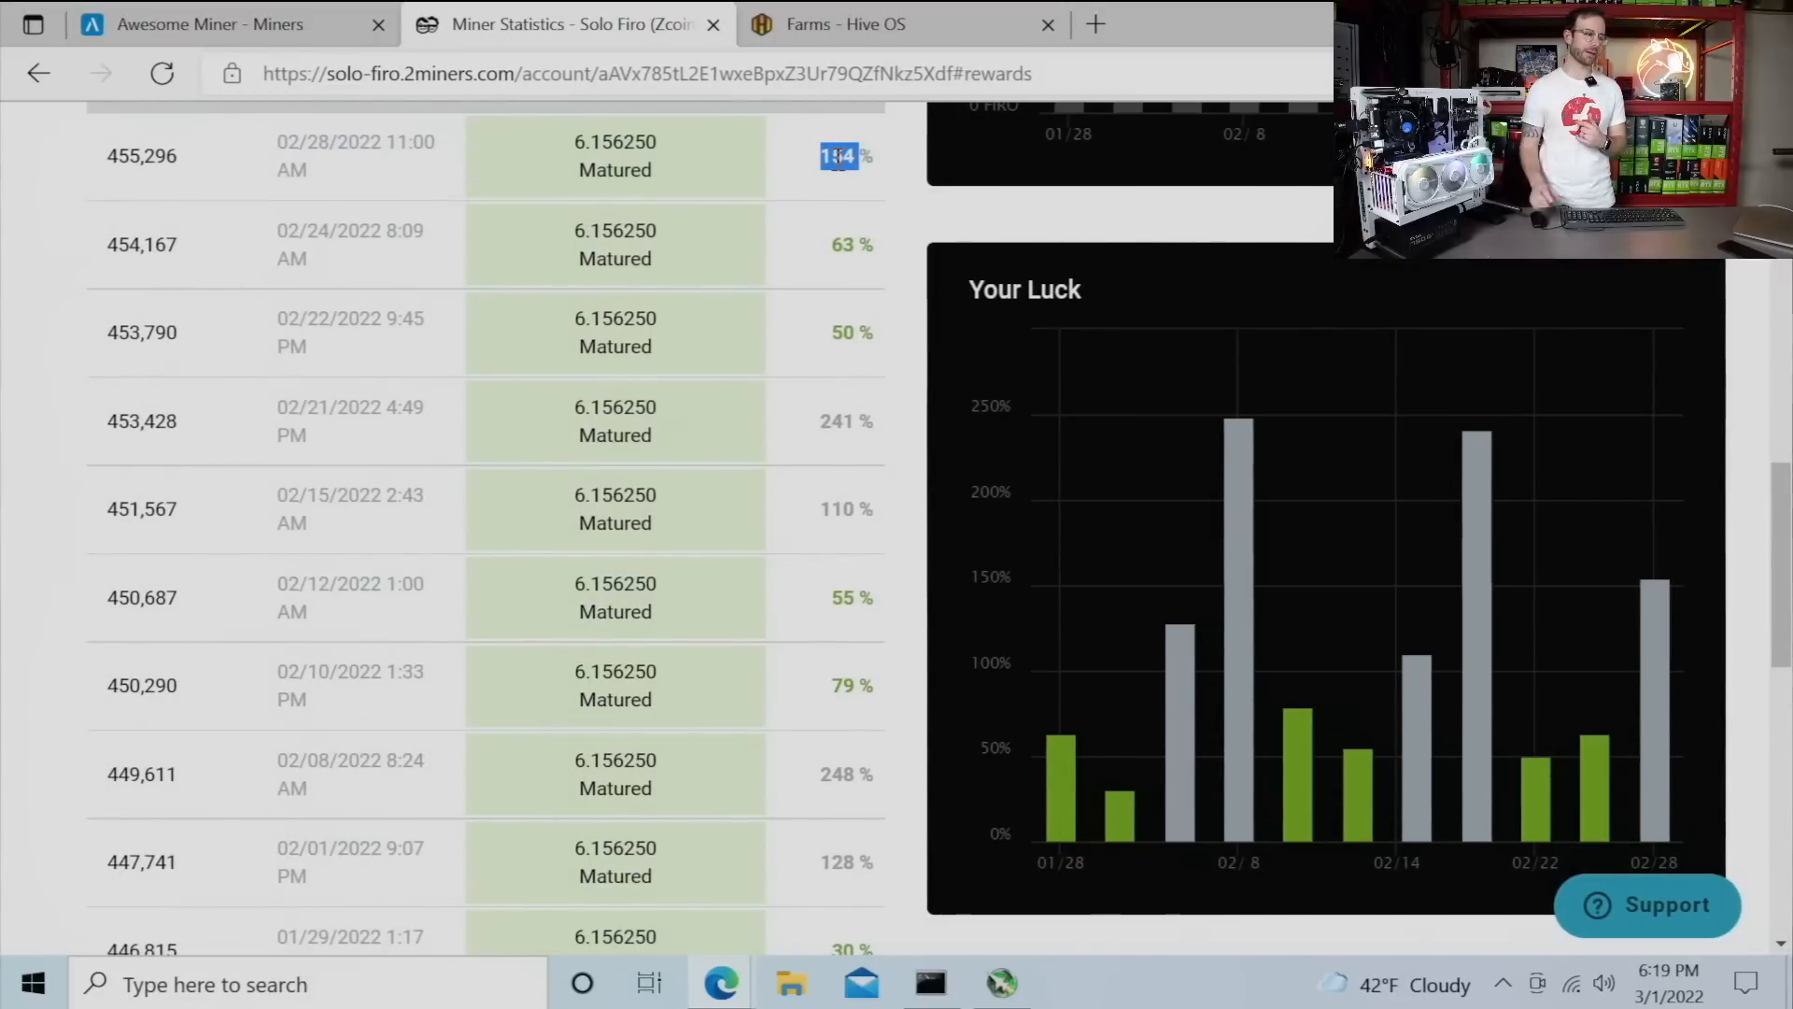
pyautogui.moveTo(781, 178)
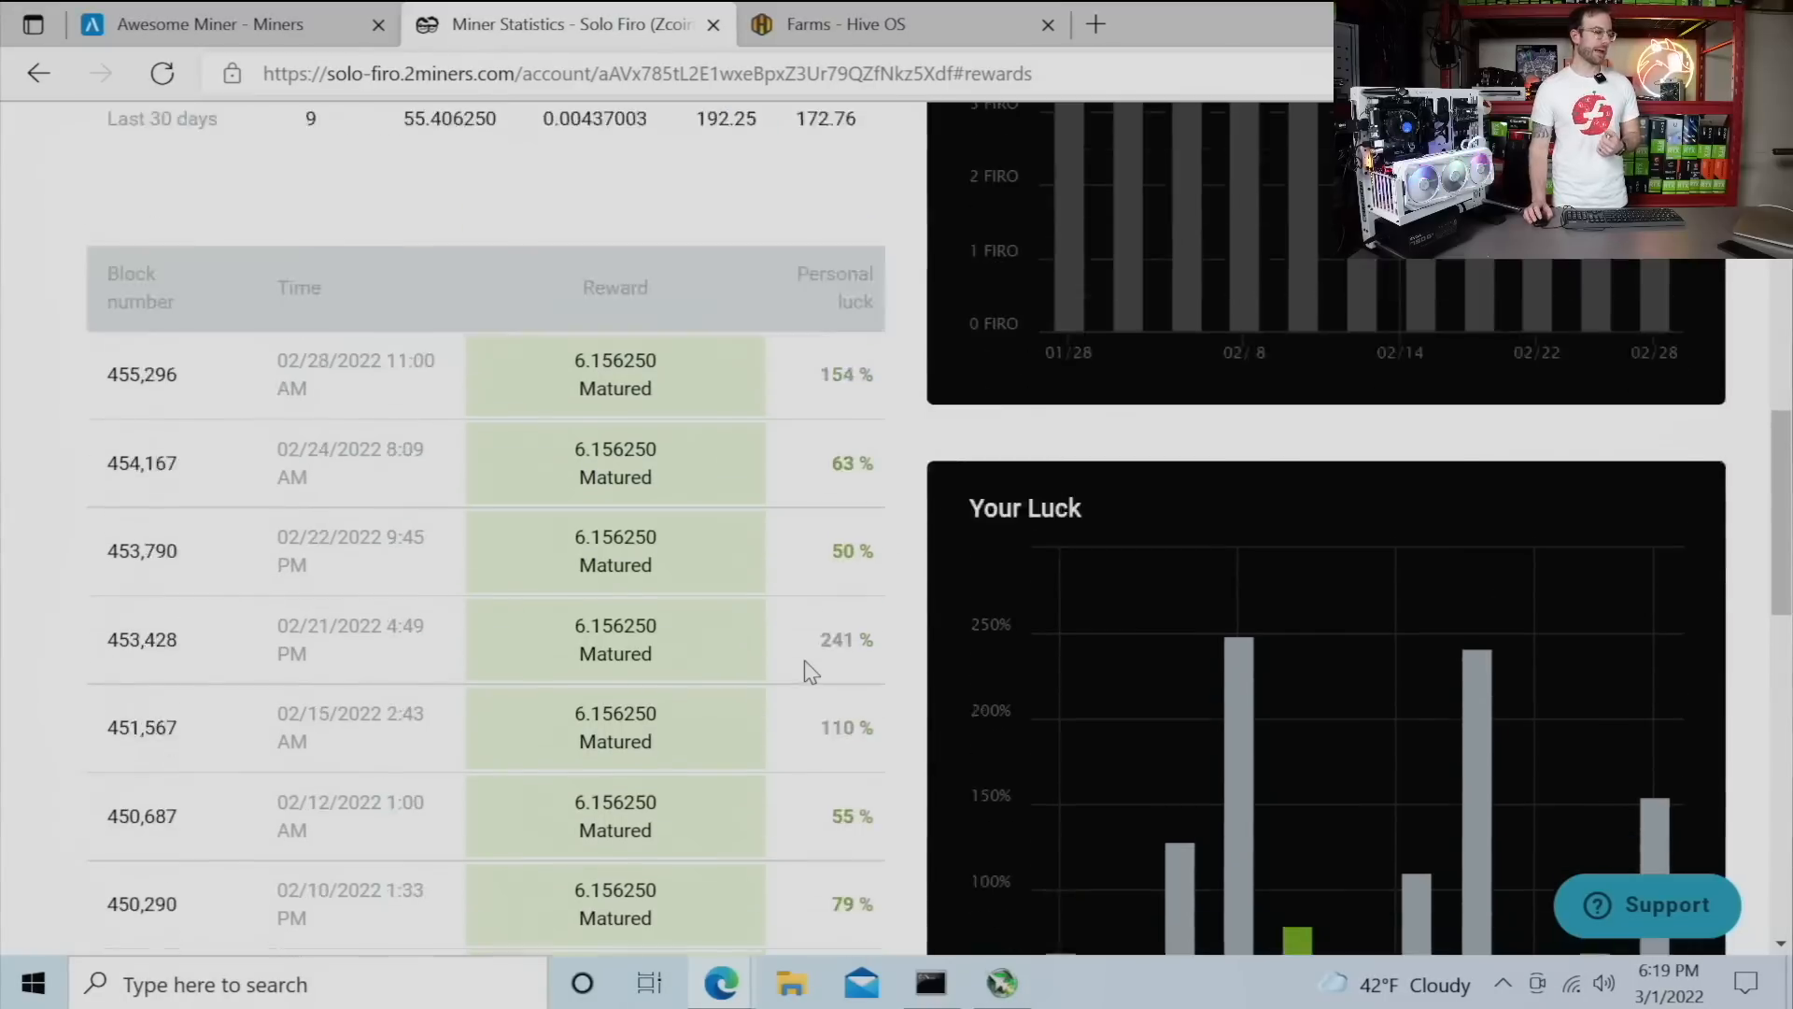
pyautogui.scroll(-3)
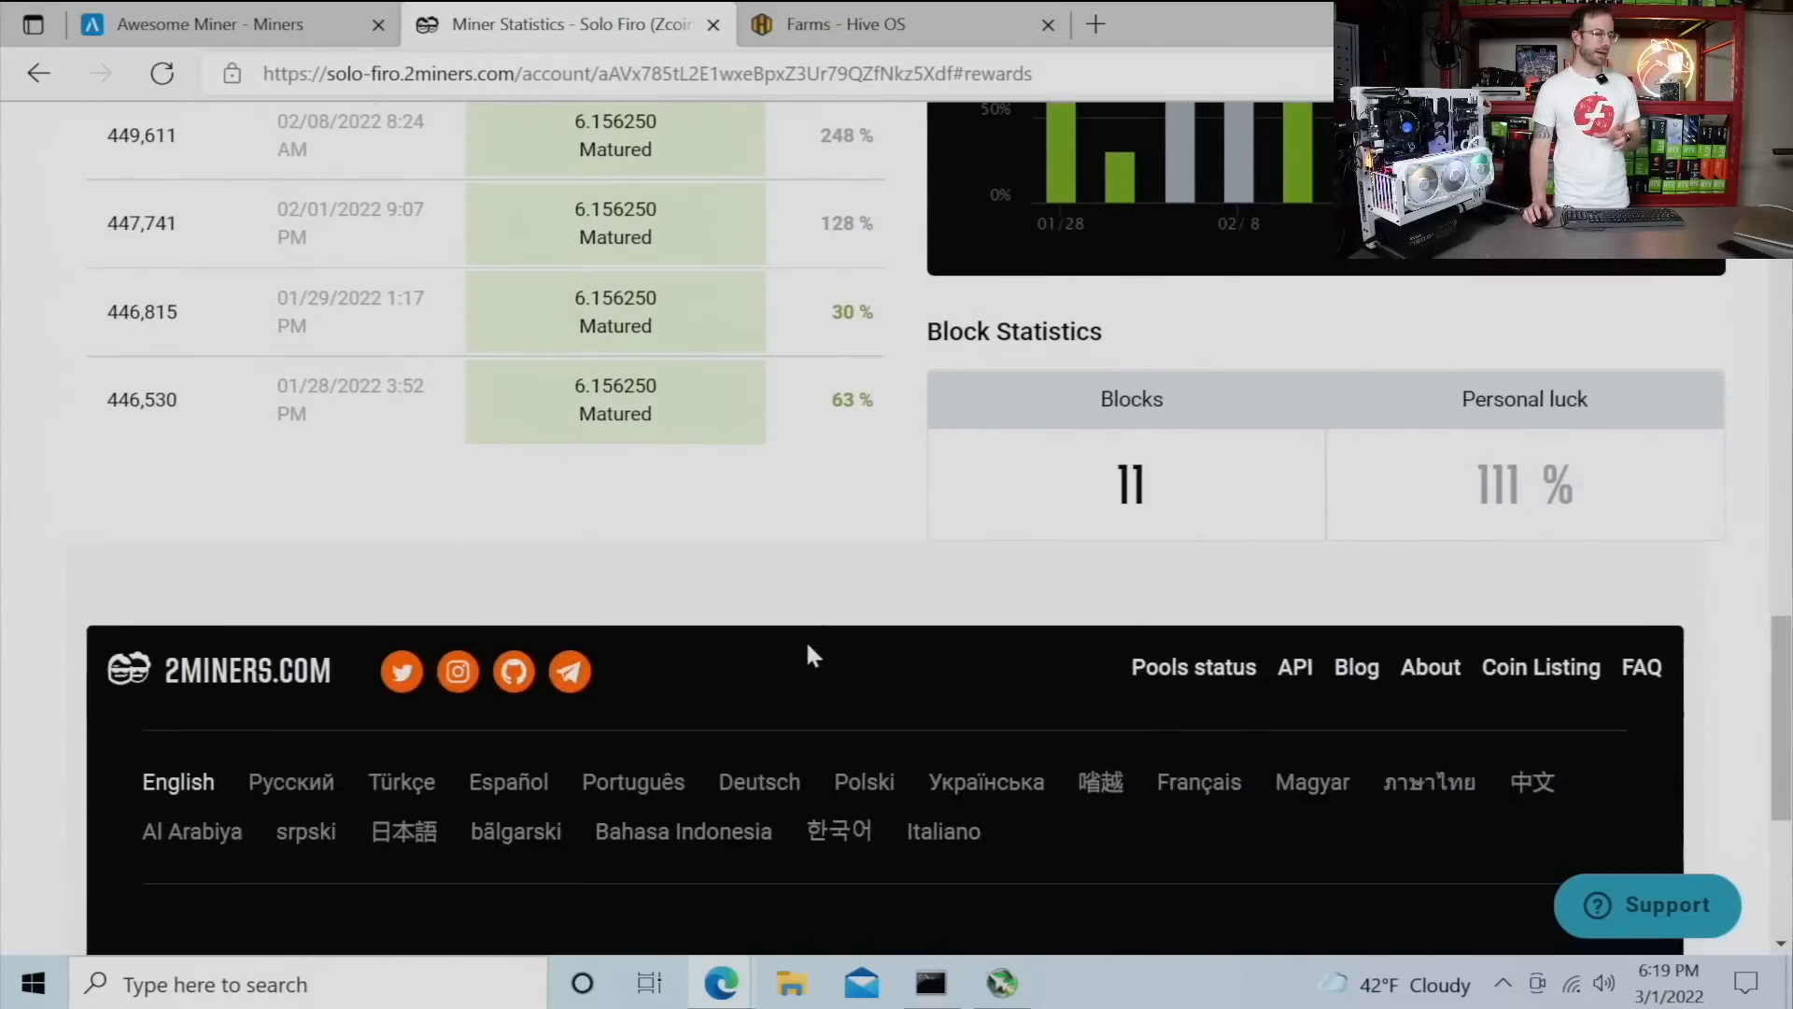
pyautogui.scroll(-3)
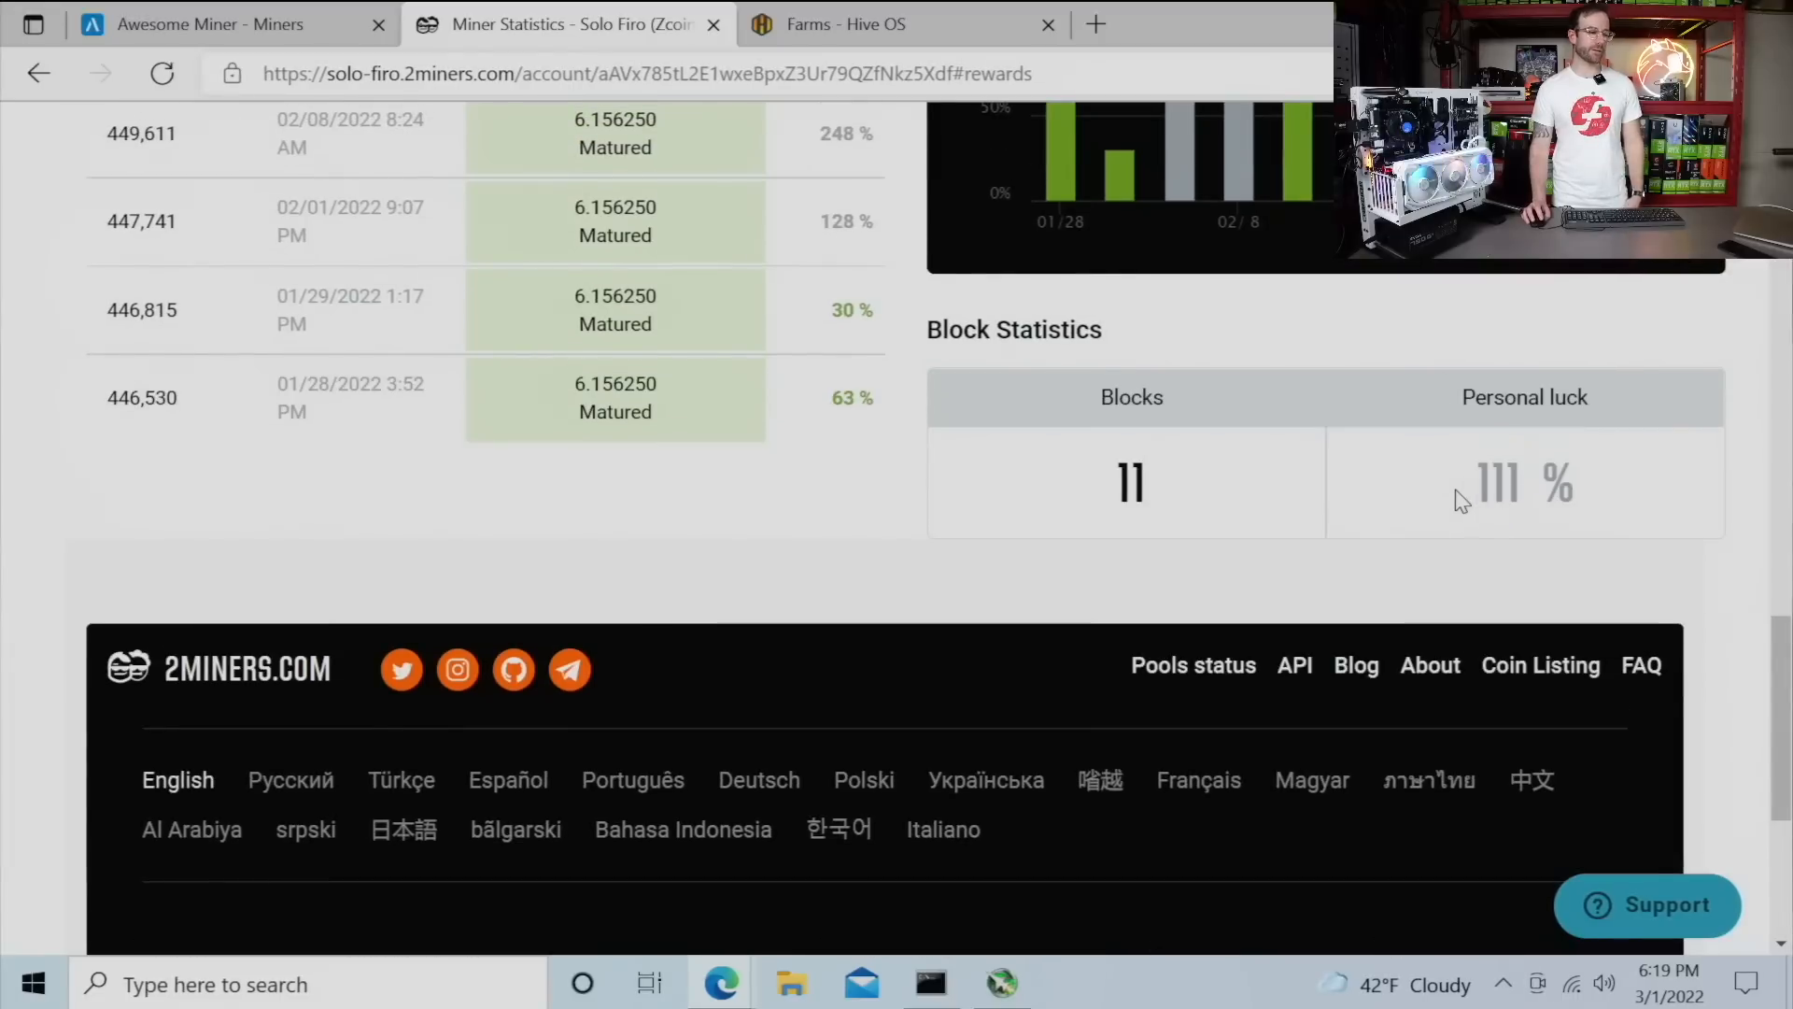
pyautogui.doubleClick(1501, 482)
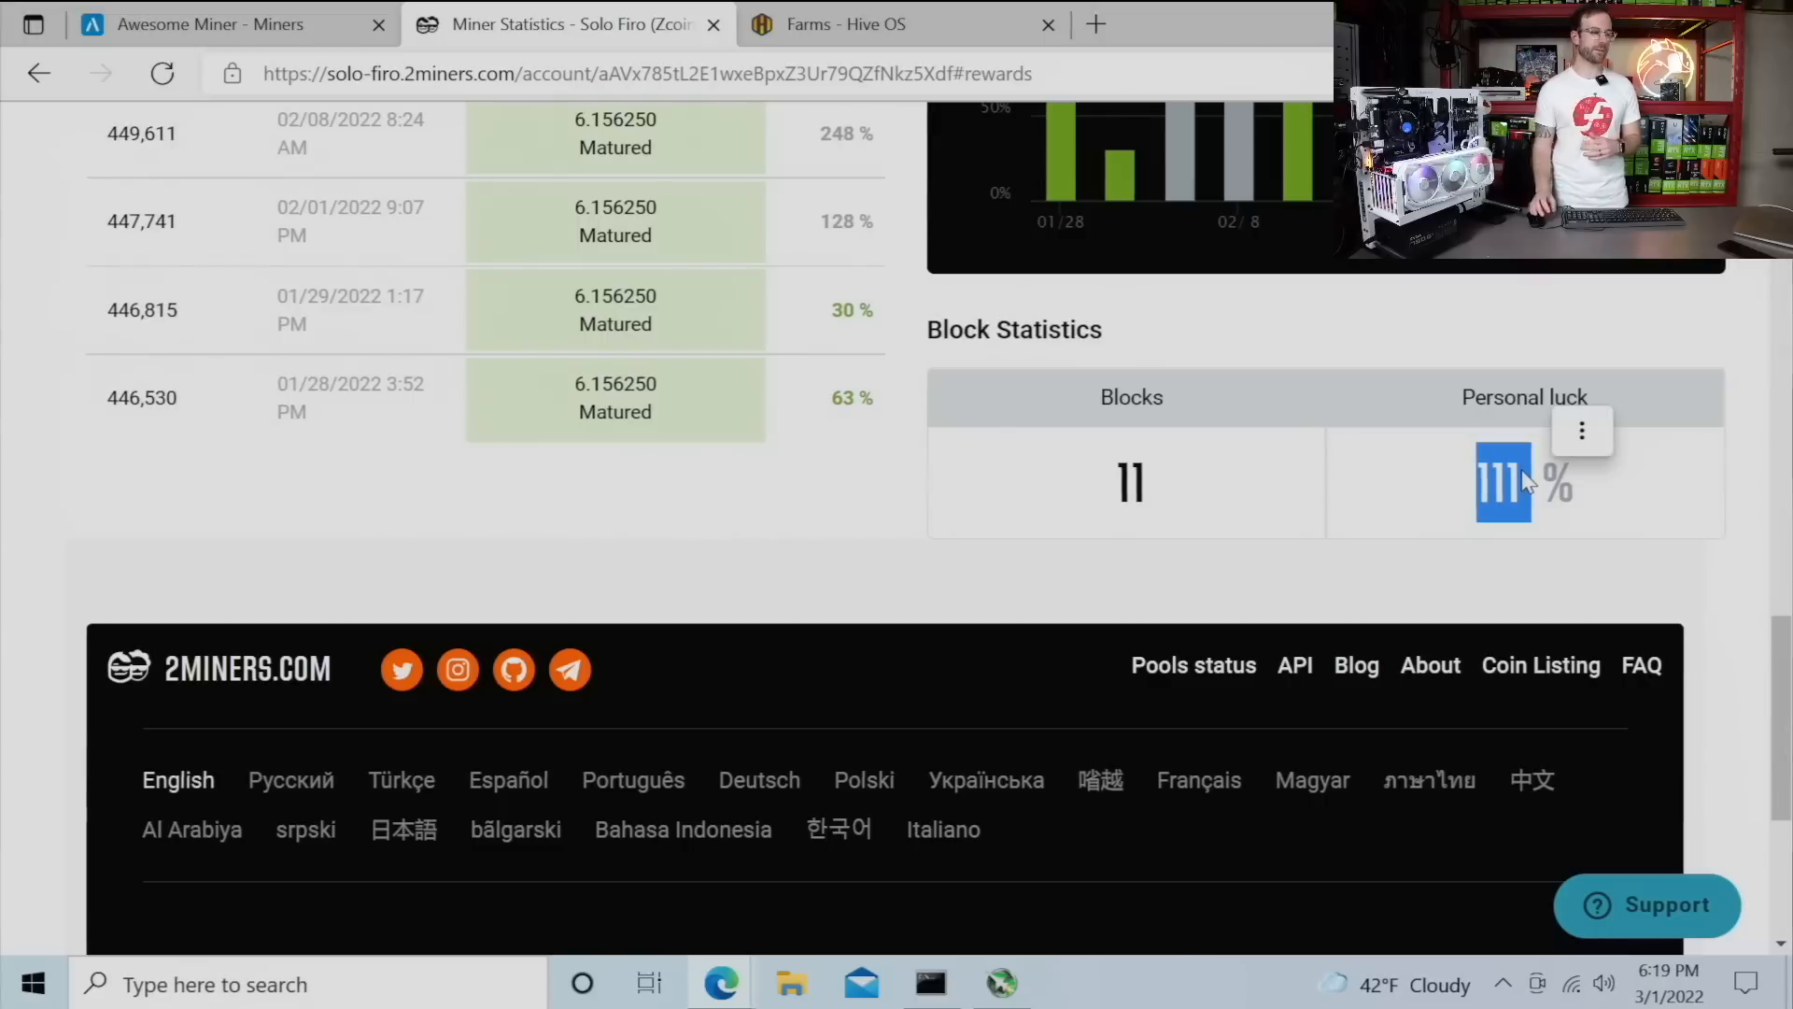
pyautogui.moveTo(1571, 546)
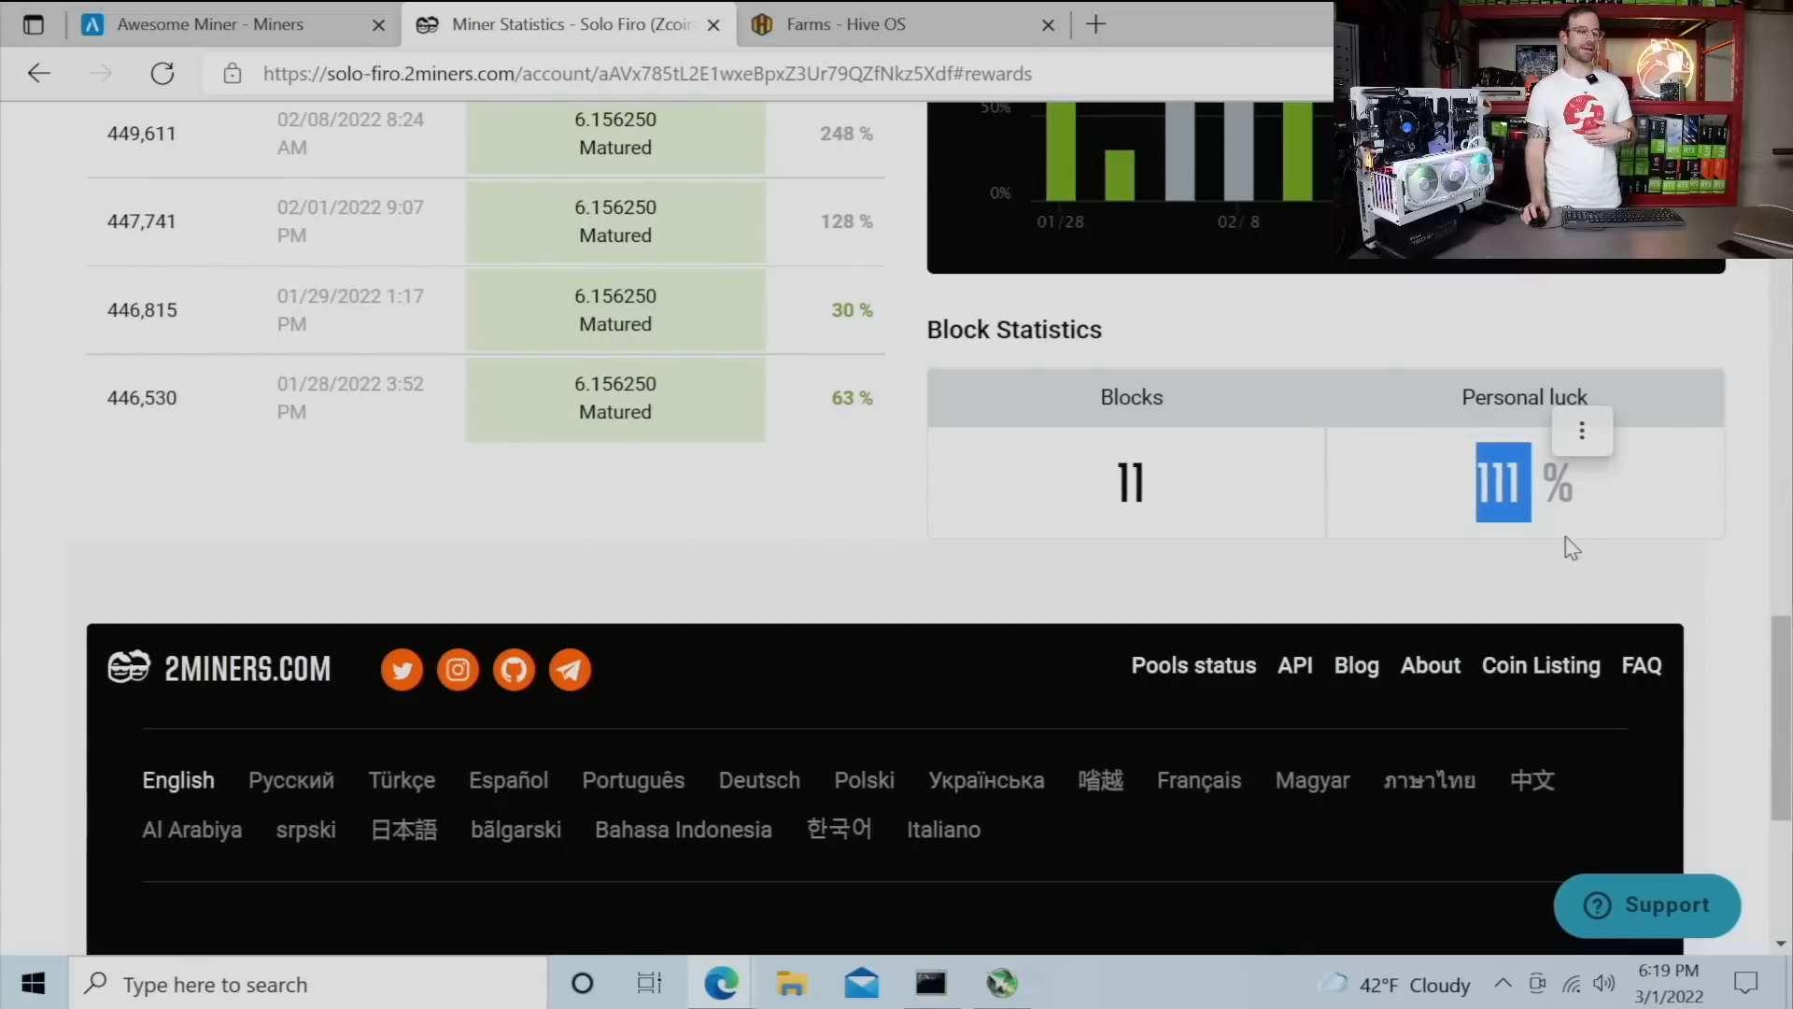
pyautogui.moveTo(1278, 526)
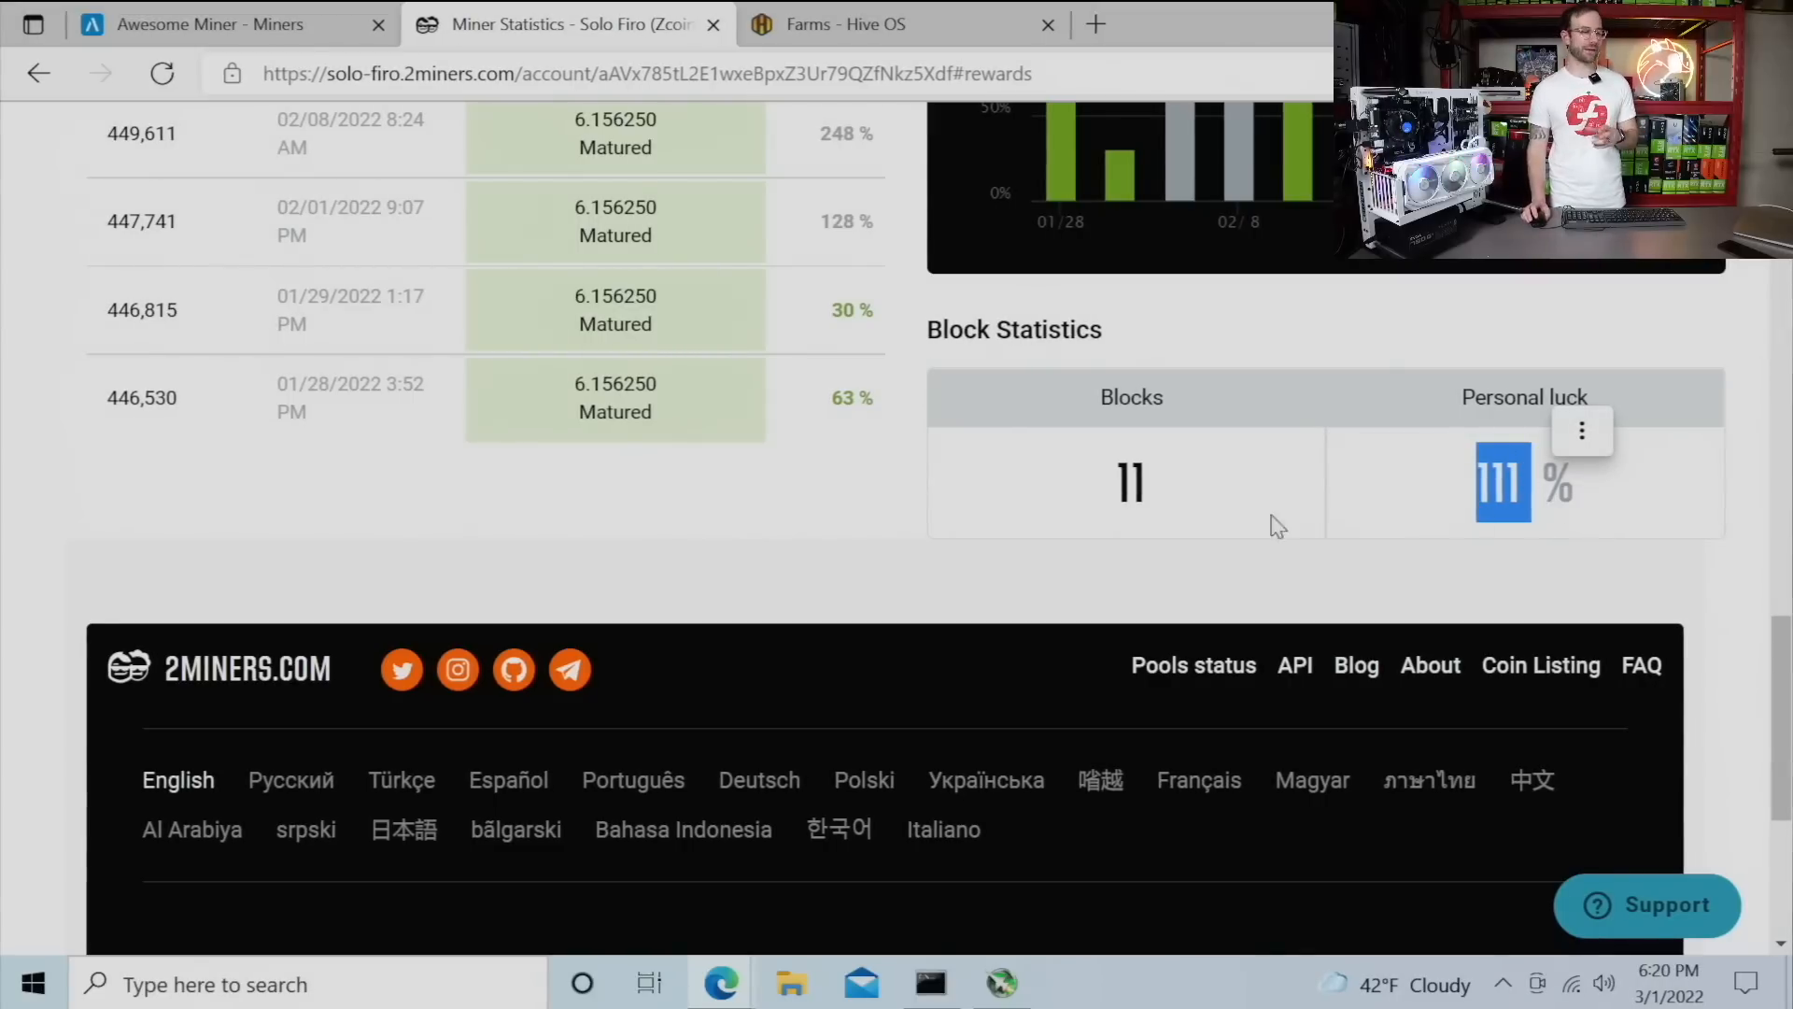
pyautogui.scroll(3)
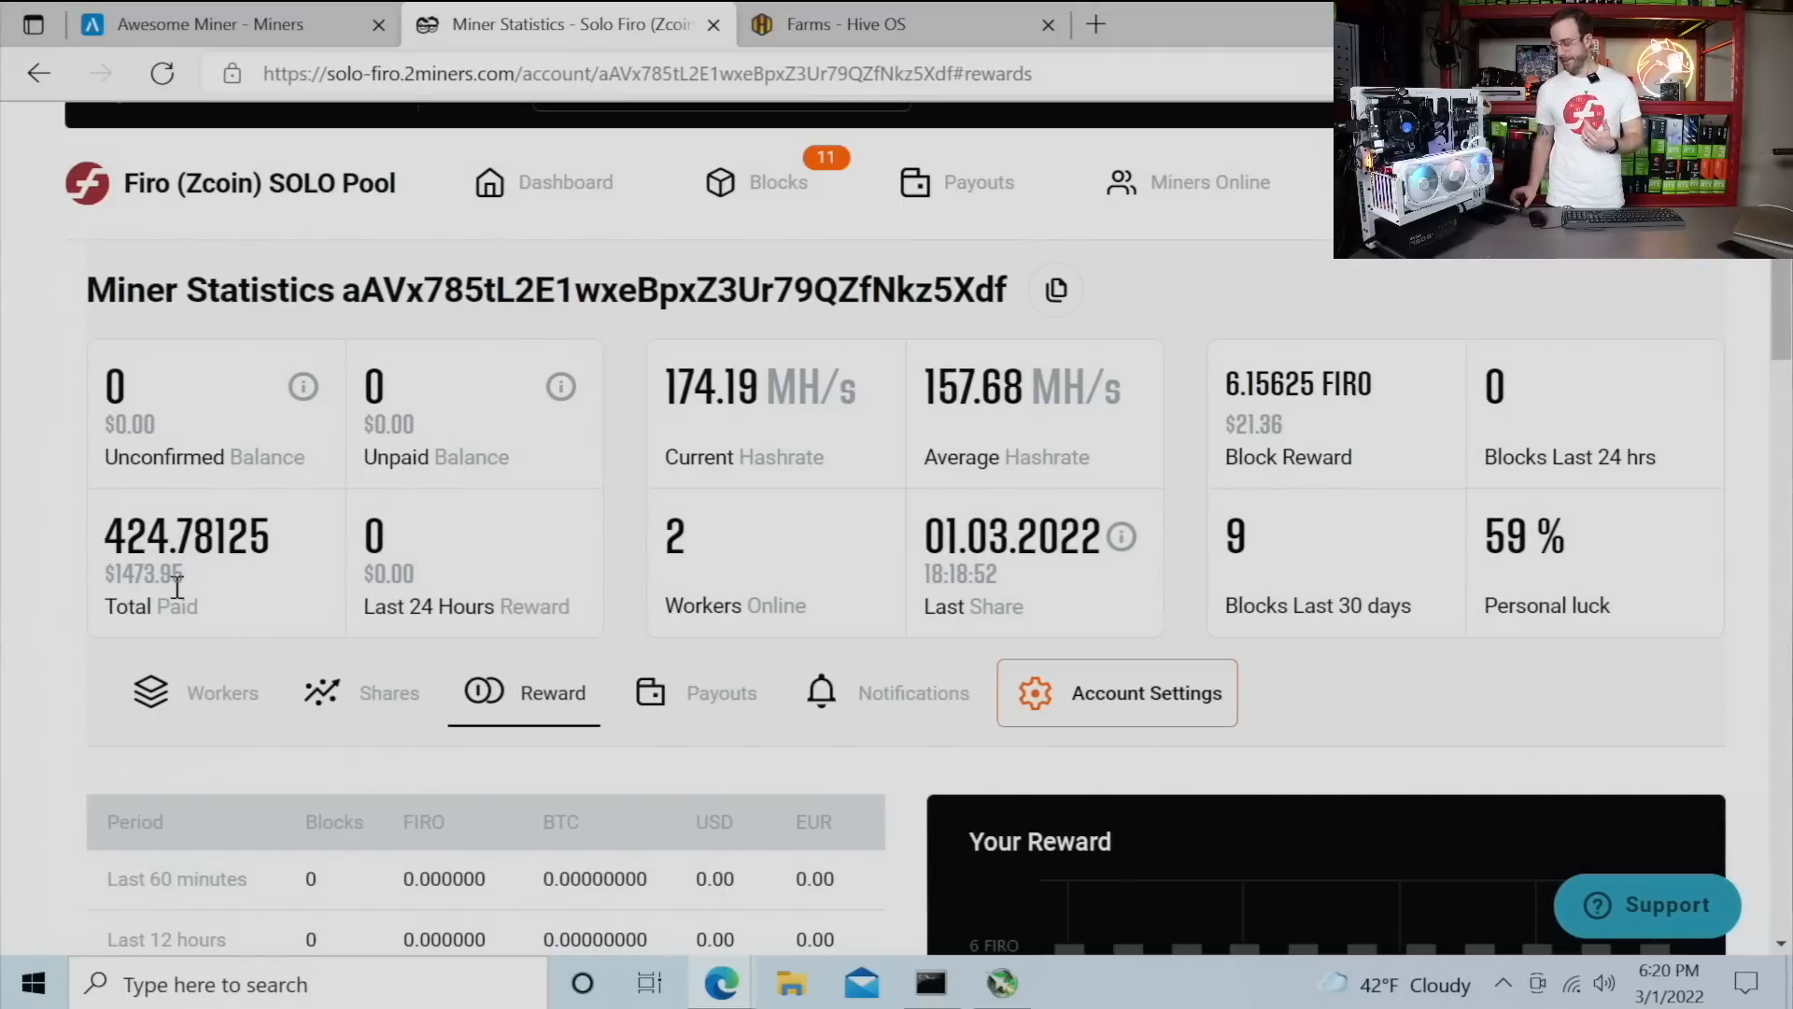
# Step: Switch back to the Awesome Miner miners dashboard showing the Firo 2Miners Solo rigs
pyautogui.click(213, 26)
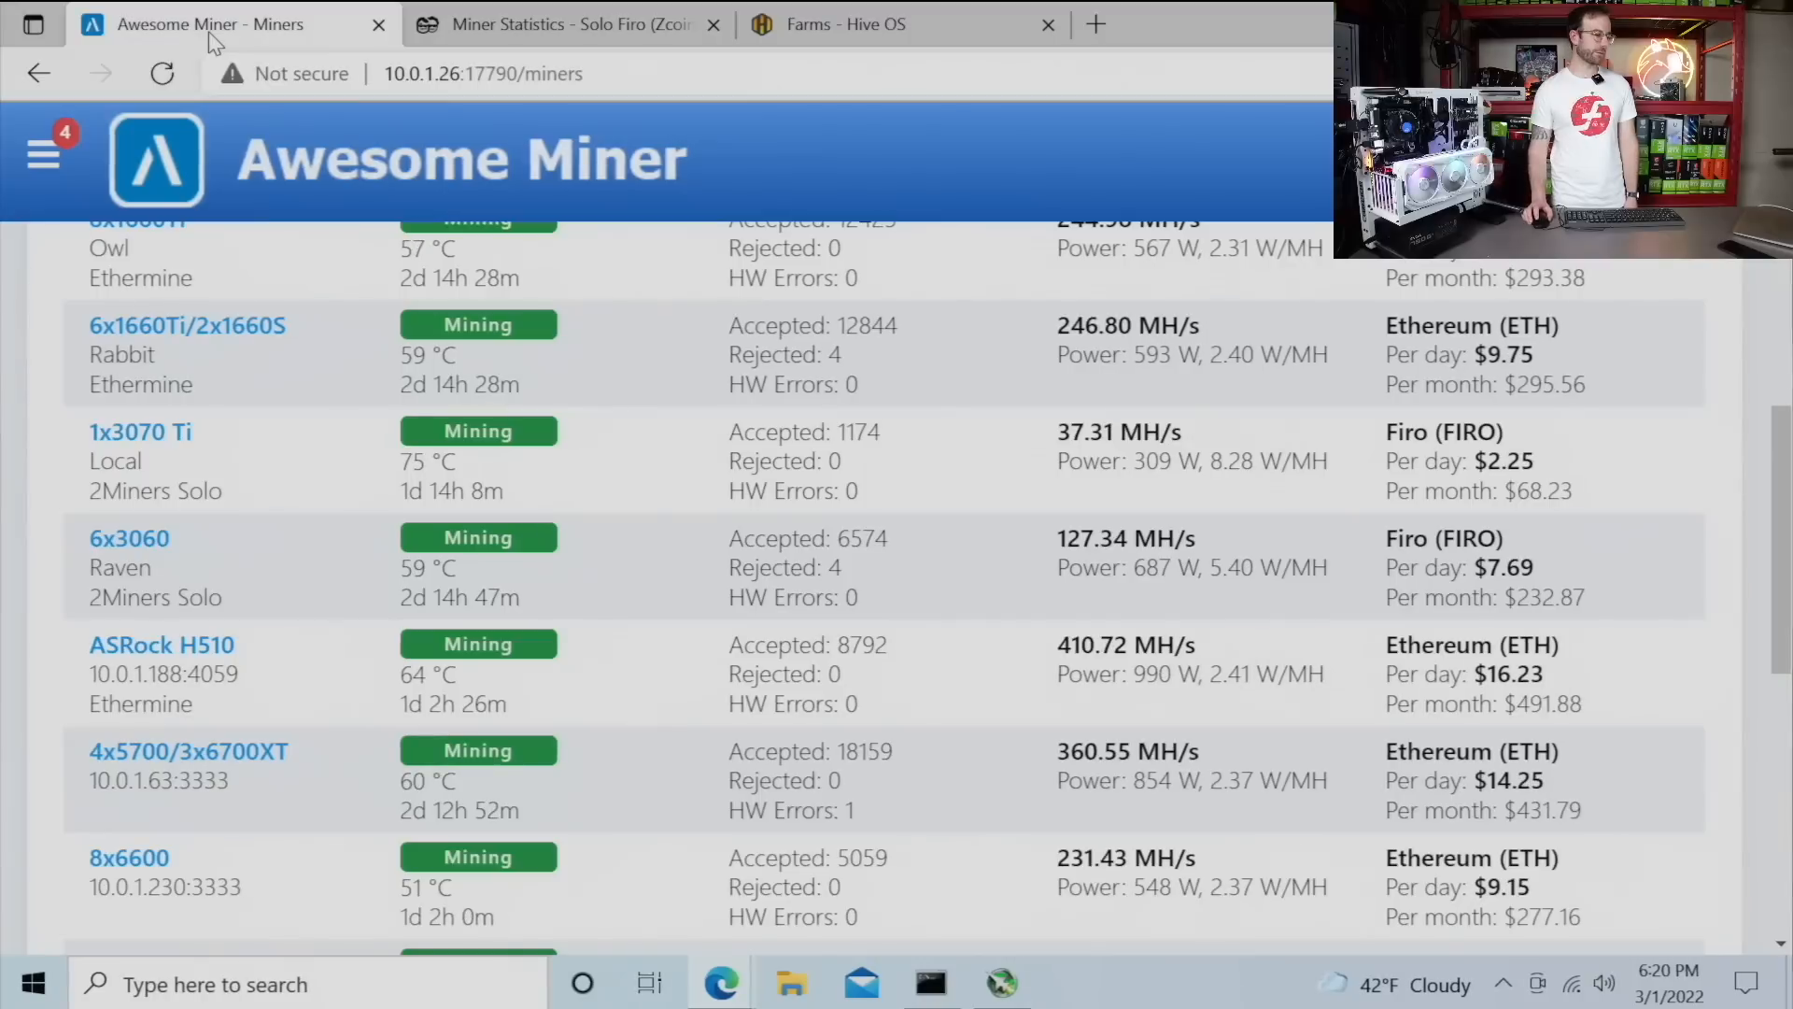
# Step: Switch to the Hive OS Red Fox Crypto farm and open the Moose rig's details page
pyautogui.scroll(-3)
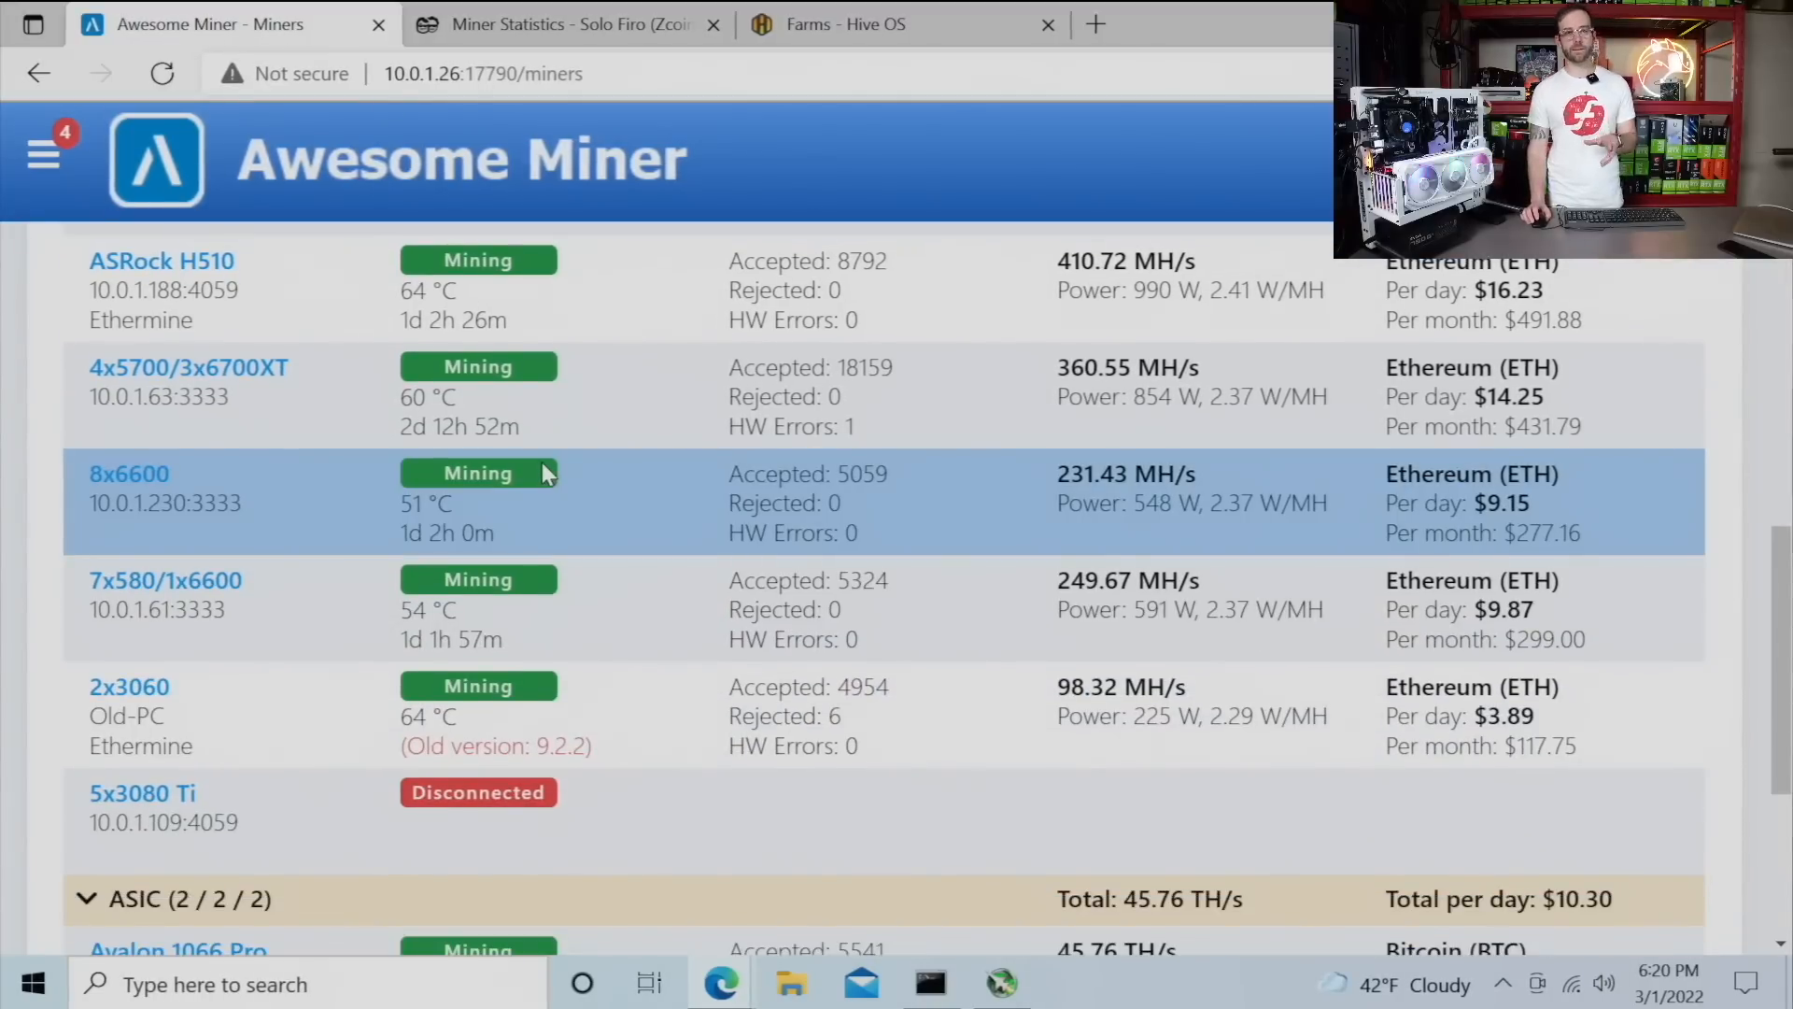
pyautogui.moveTo(144, 792)
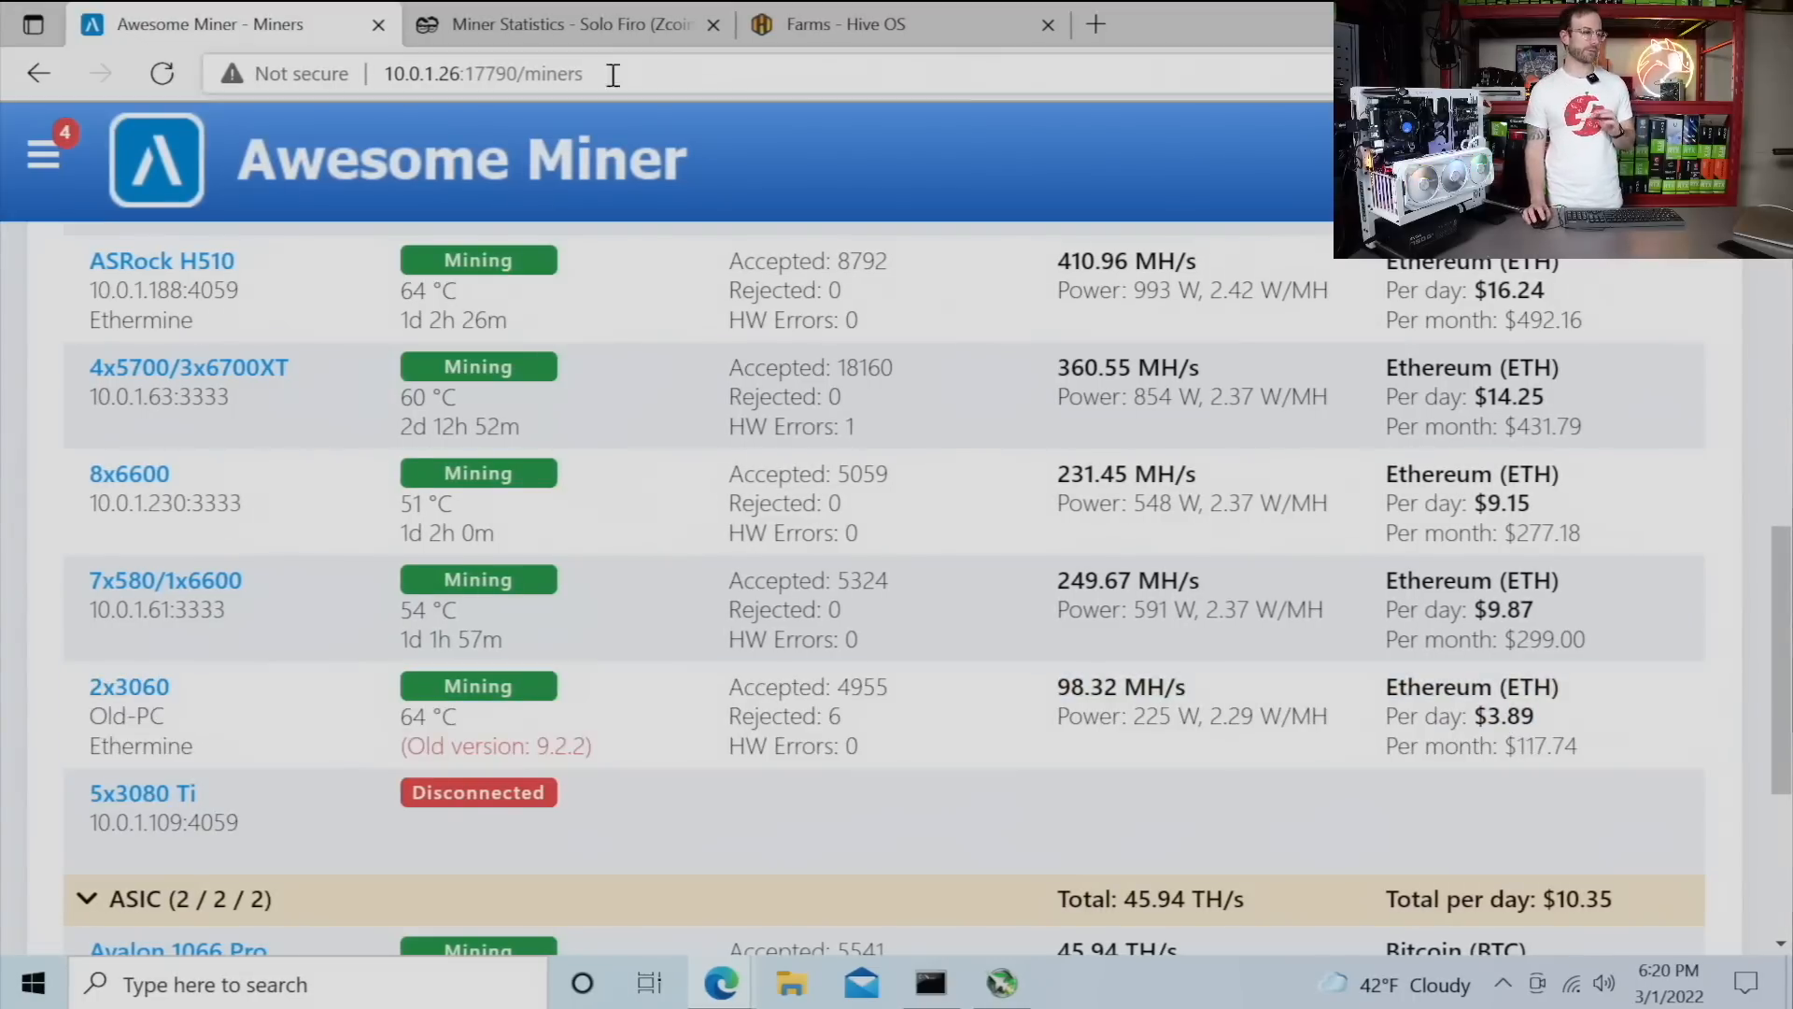
pyautogui.click(882, 26)
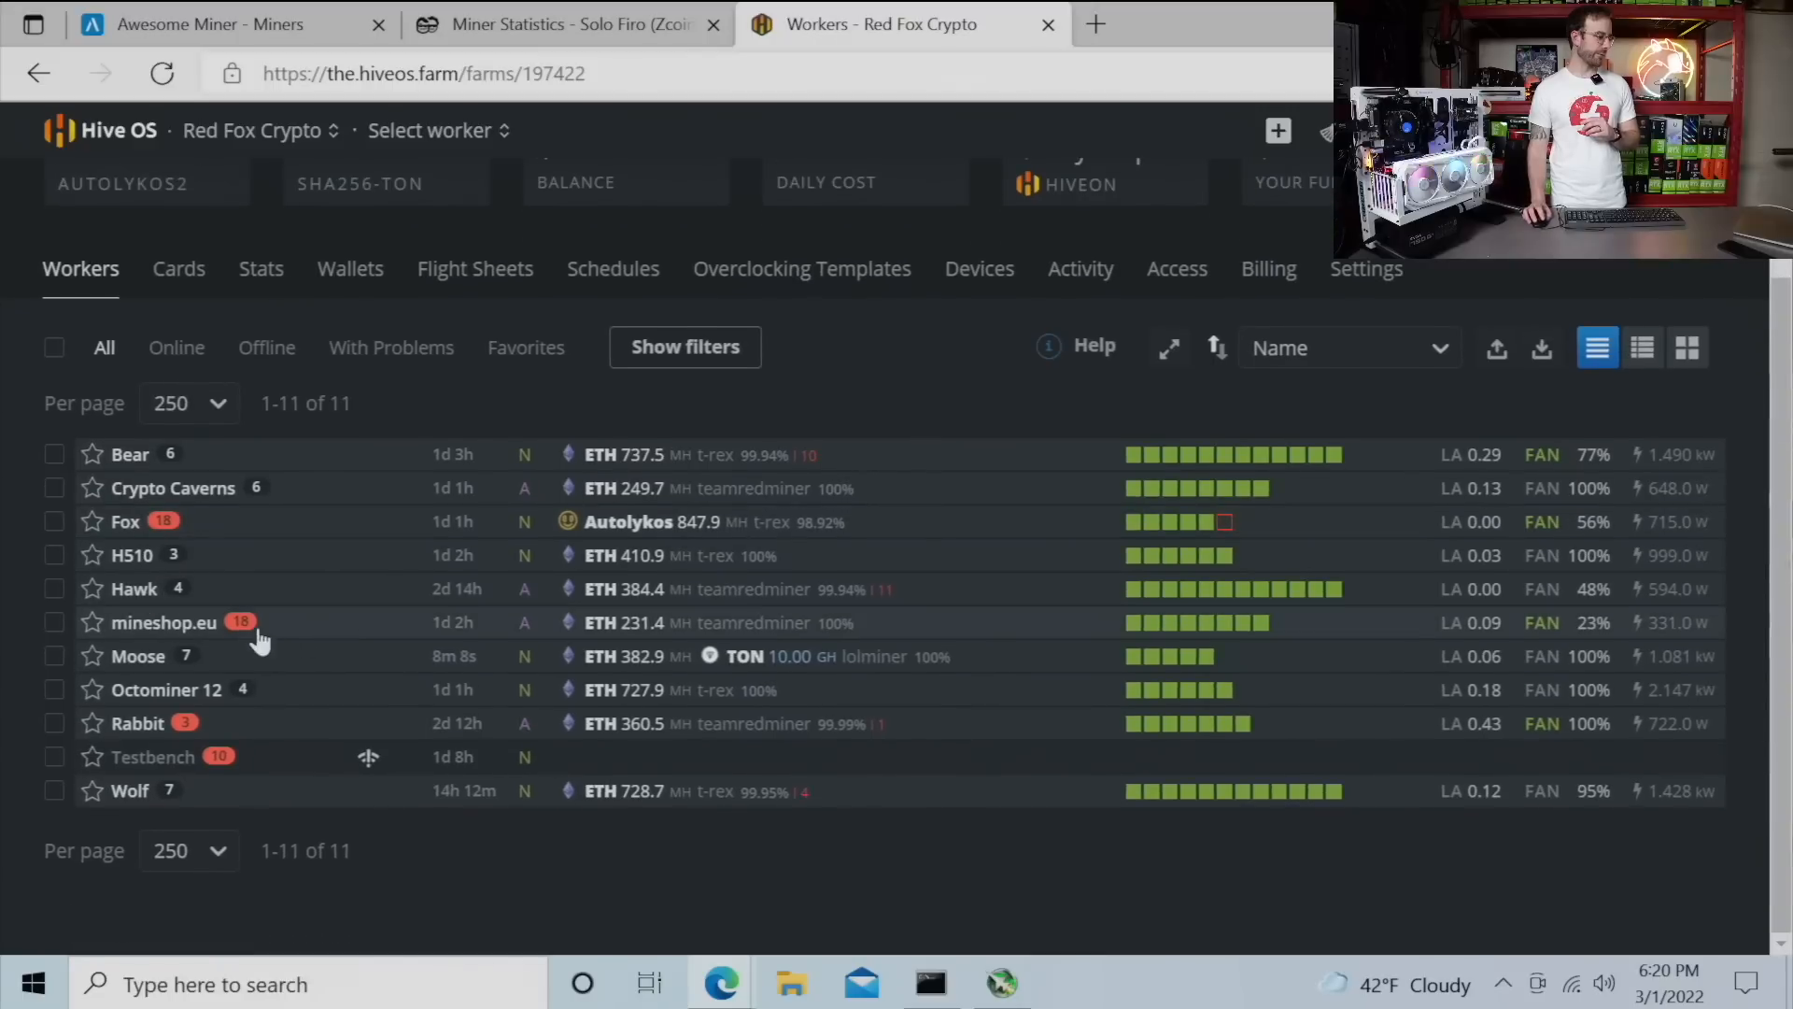
pyautogui.click(138, 655)
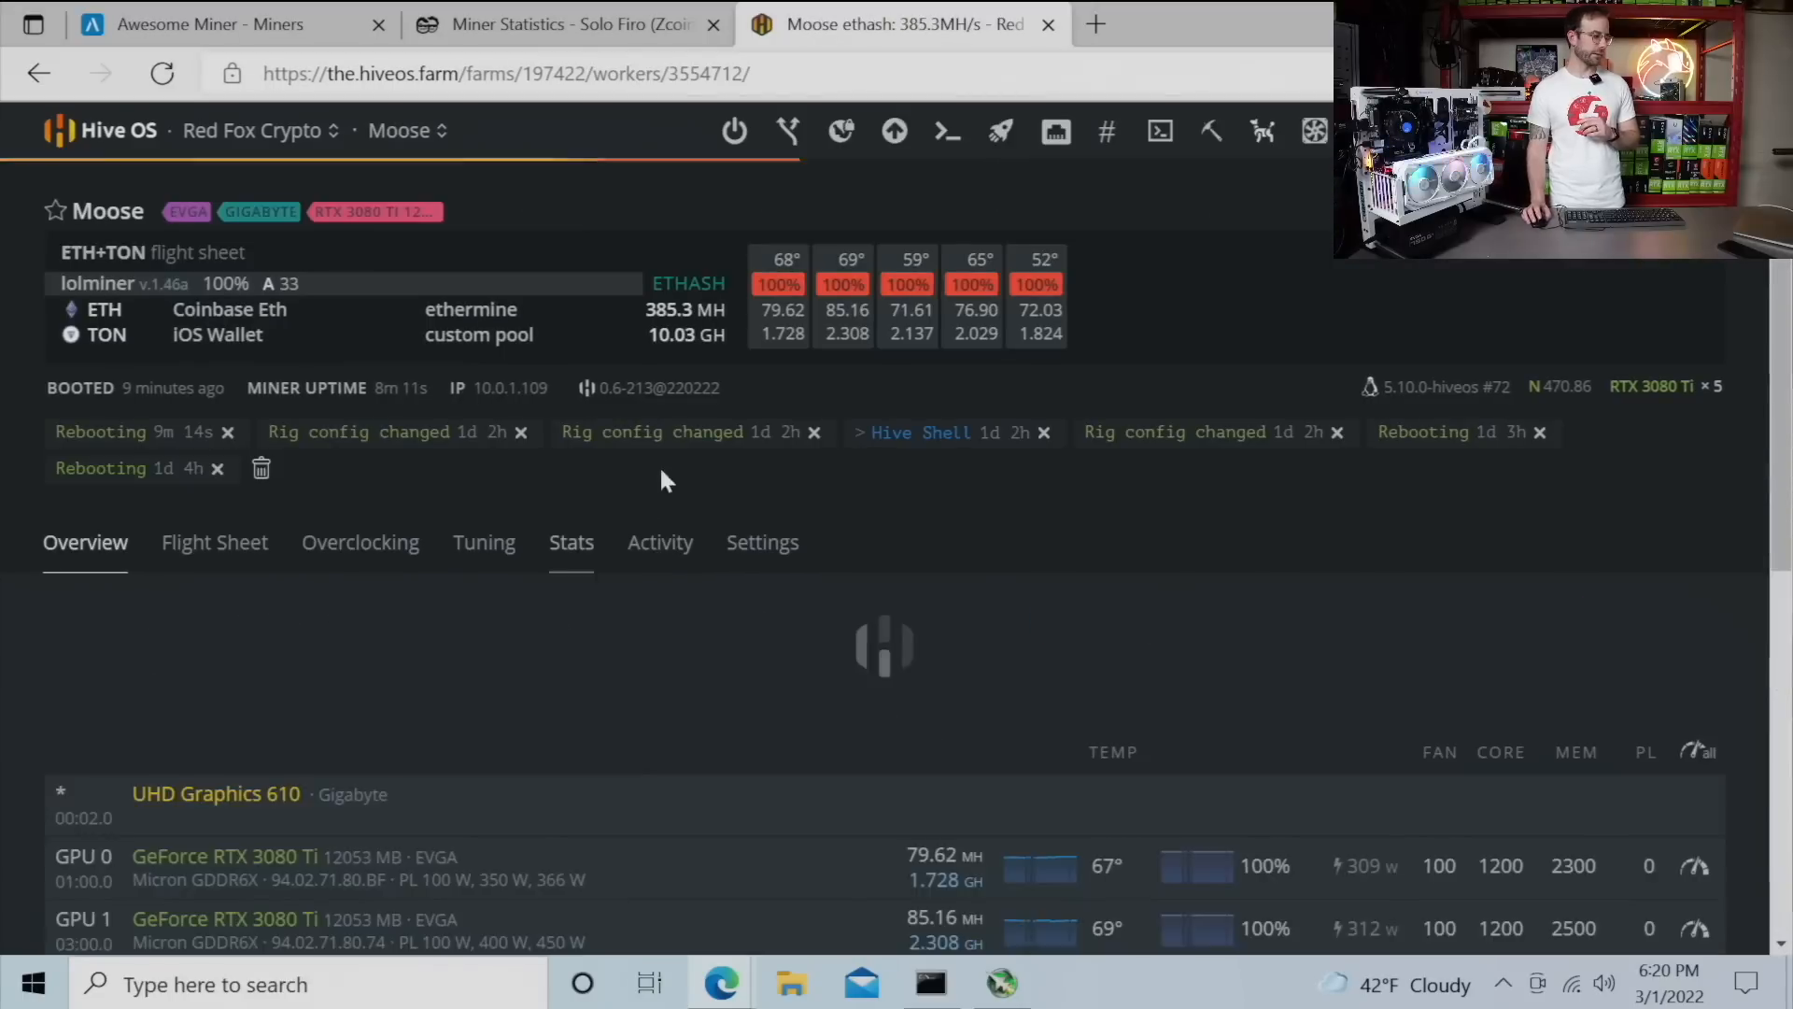
pyautogui.scroll(-3)
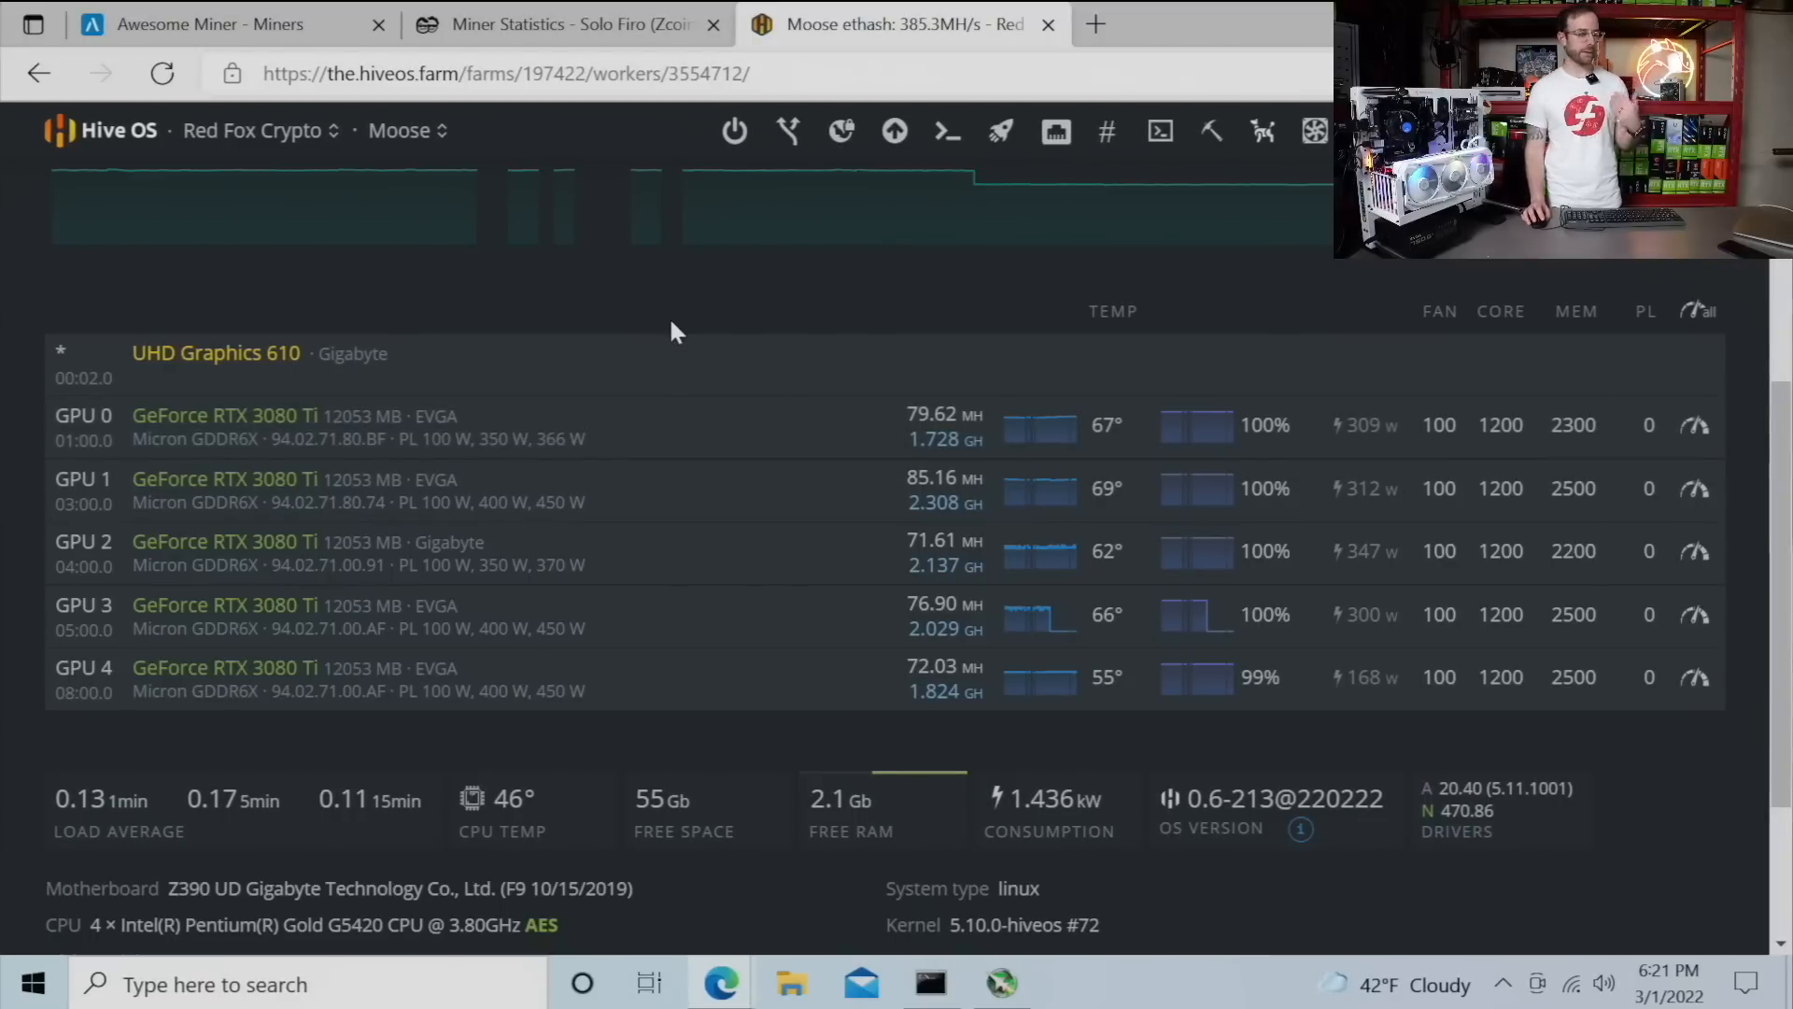
pyautogui.moveTo(702, 232)
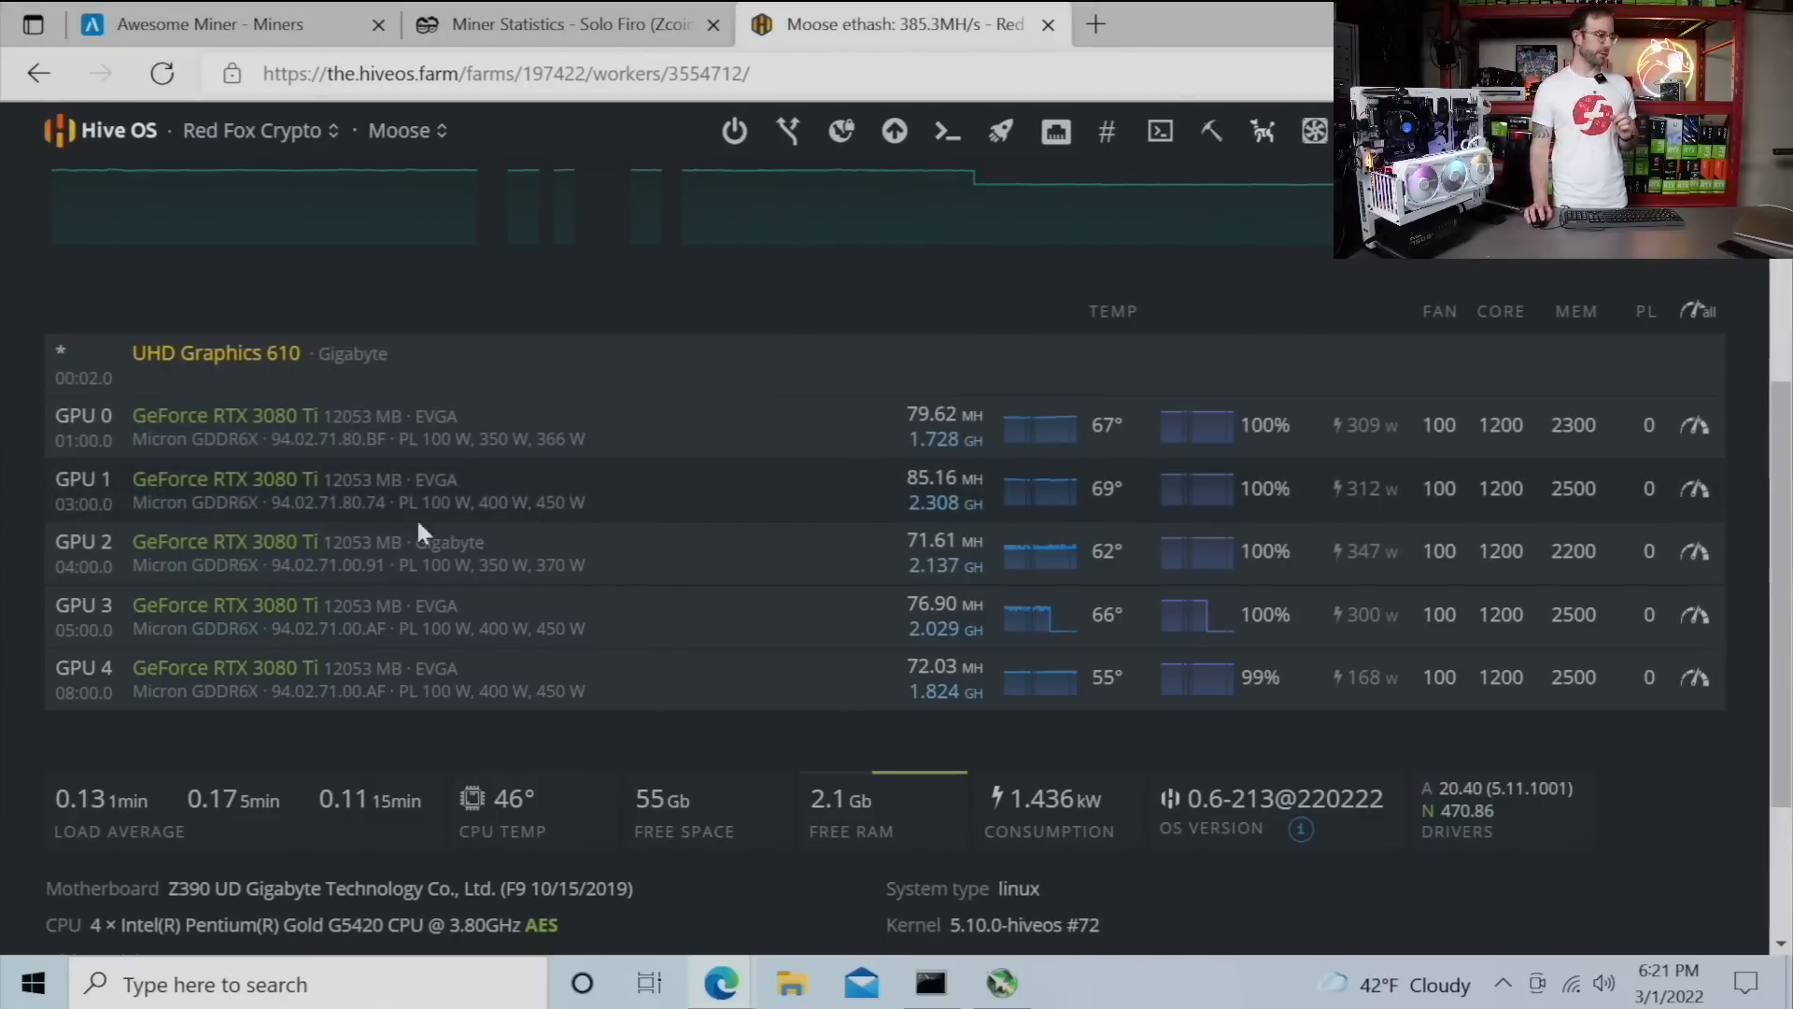
pyautogui.moveTo(476, 501)
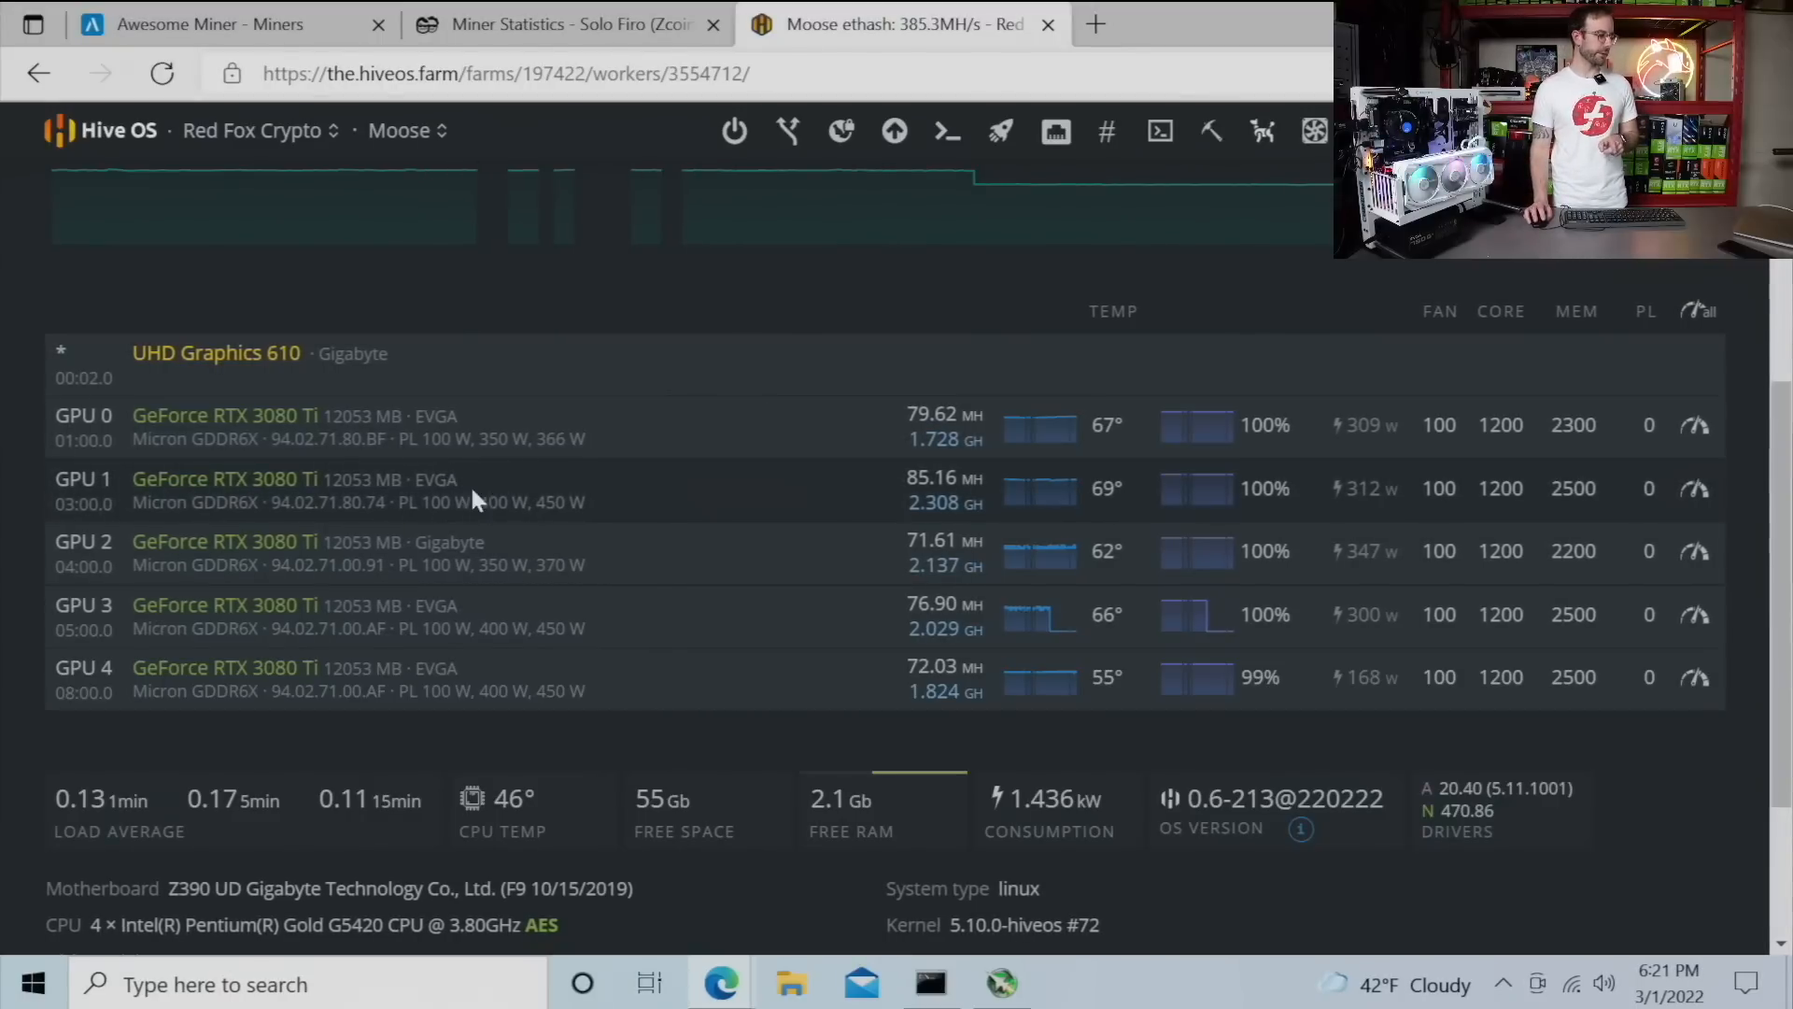
pyautogui.moveTo(444, 678)
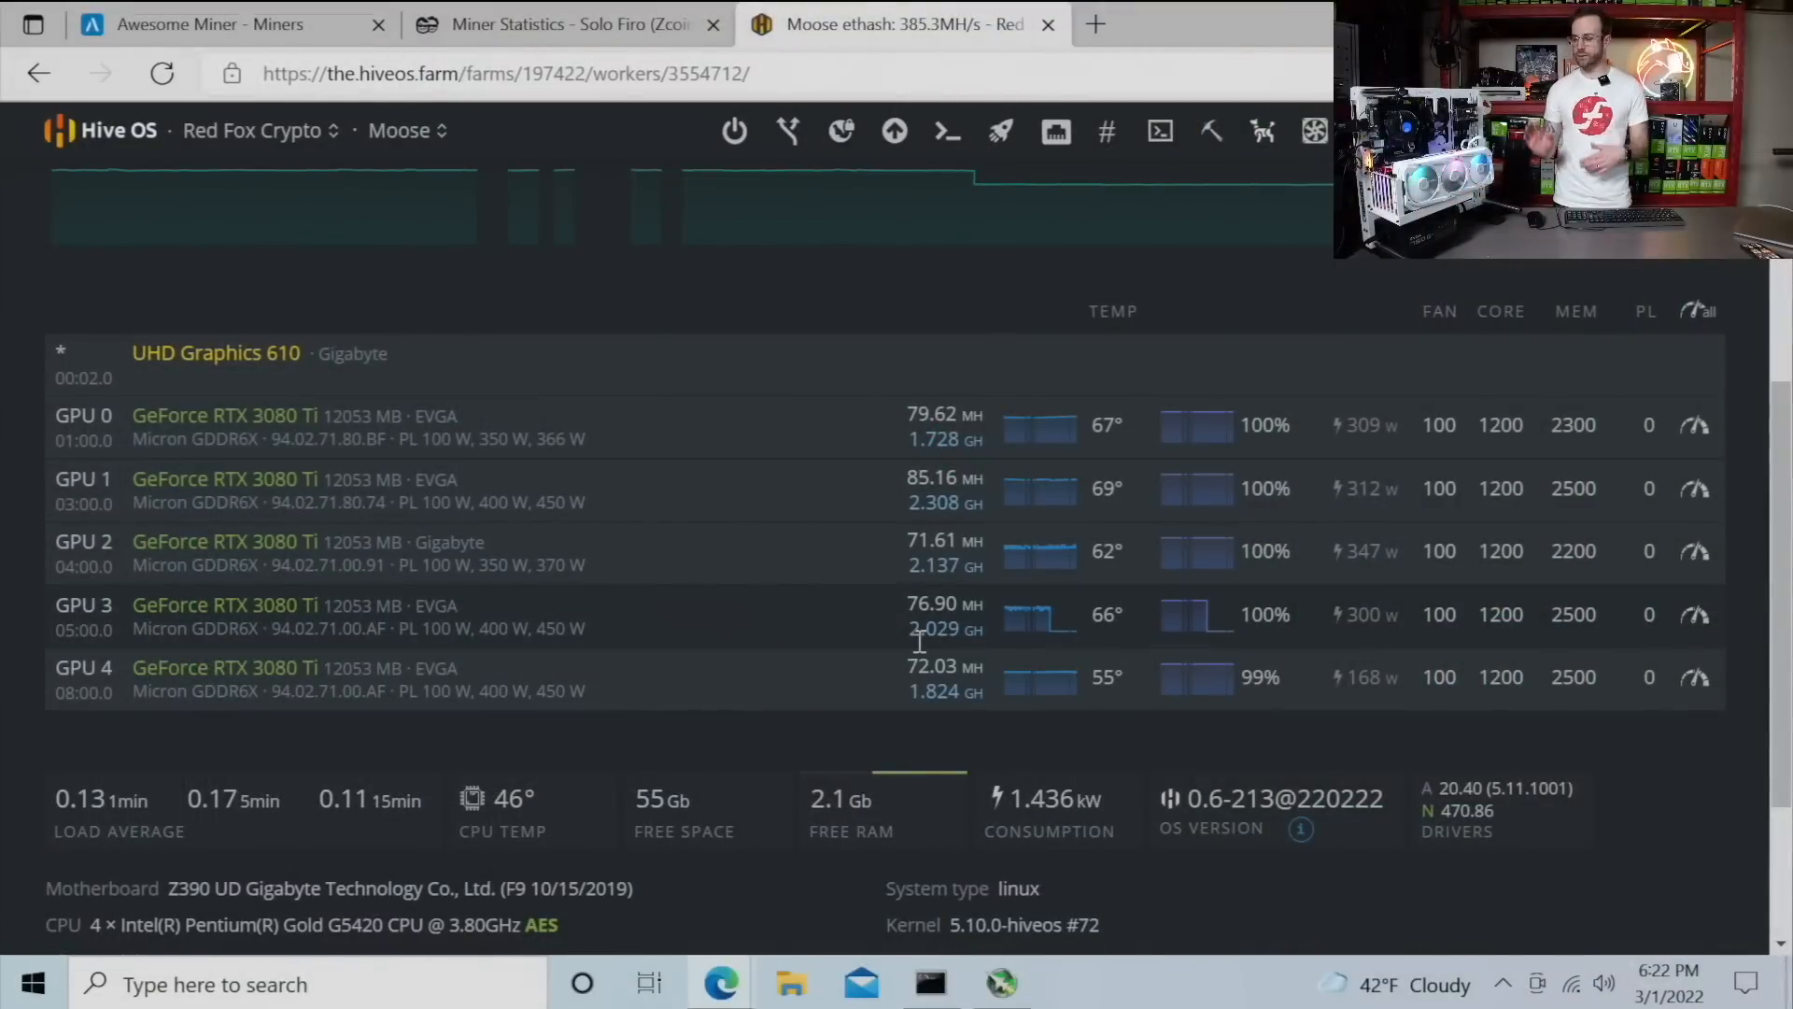
pyautogui.moveTo(1115, 542)
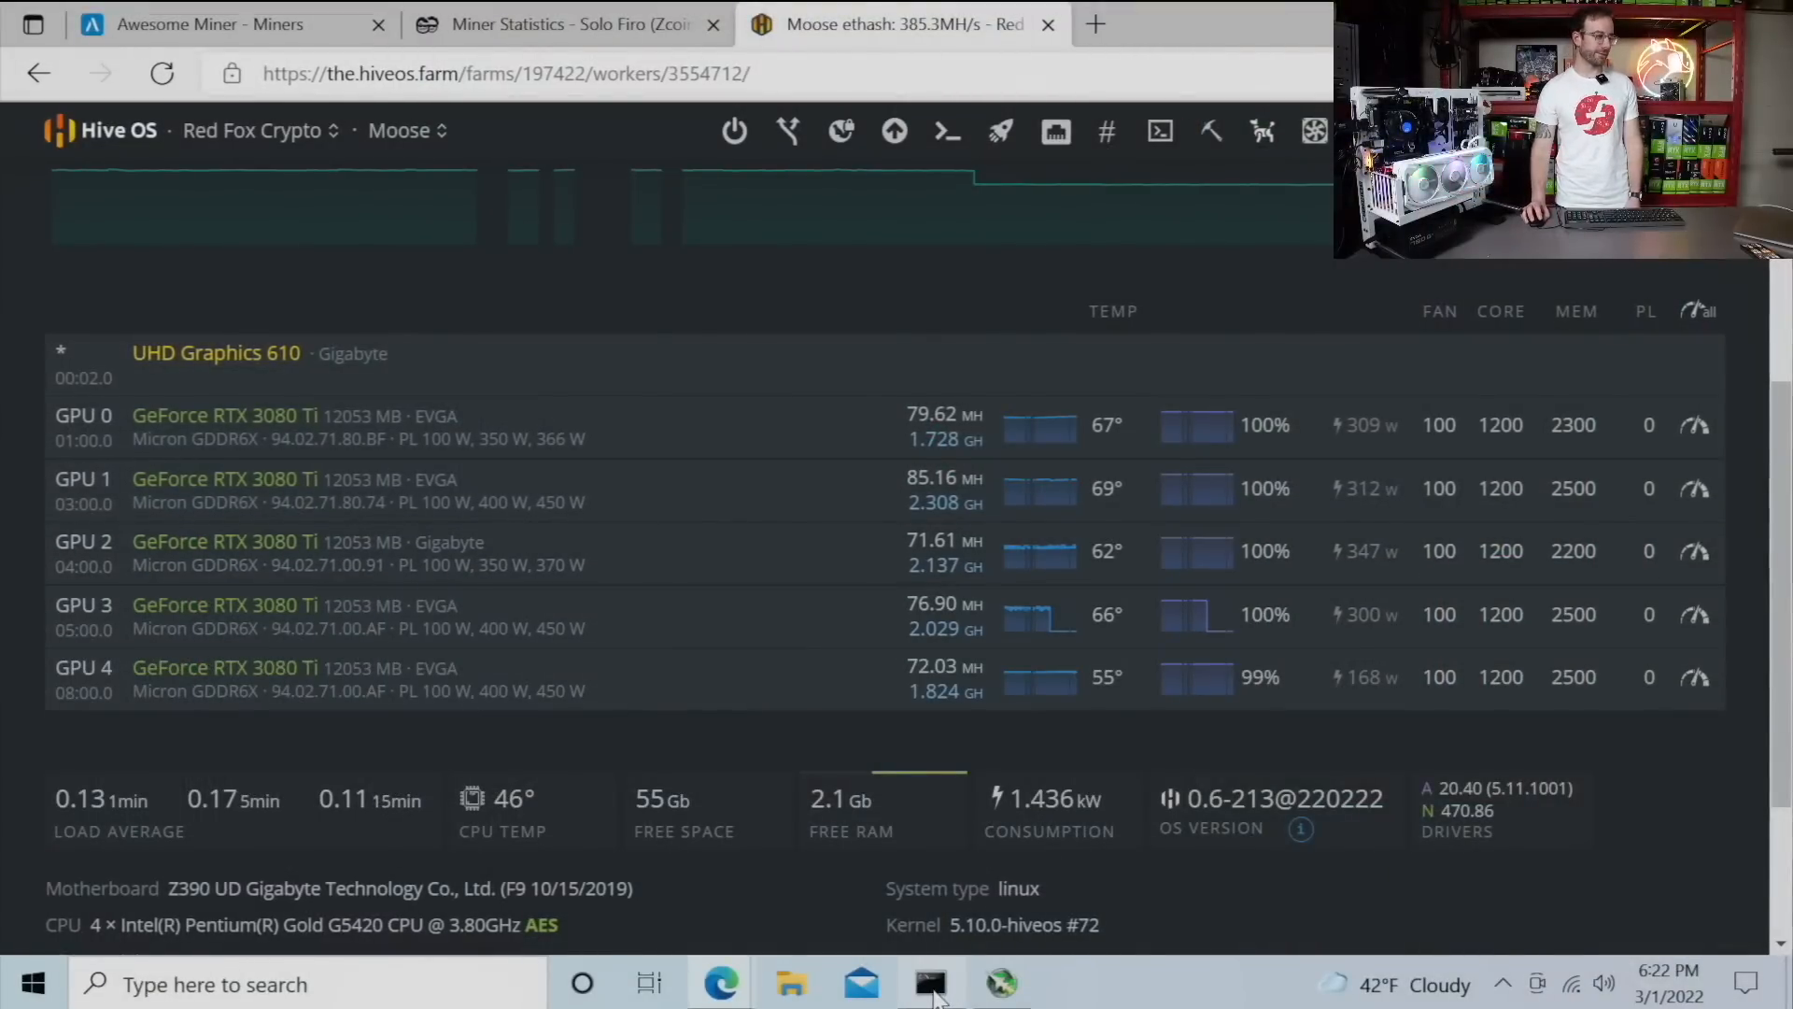
# Step: Bring the T-Rex miner console to the front, showing the RTX 3090's ethash hashrate log
pyautogui.click(928, 980)
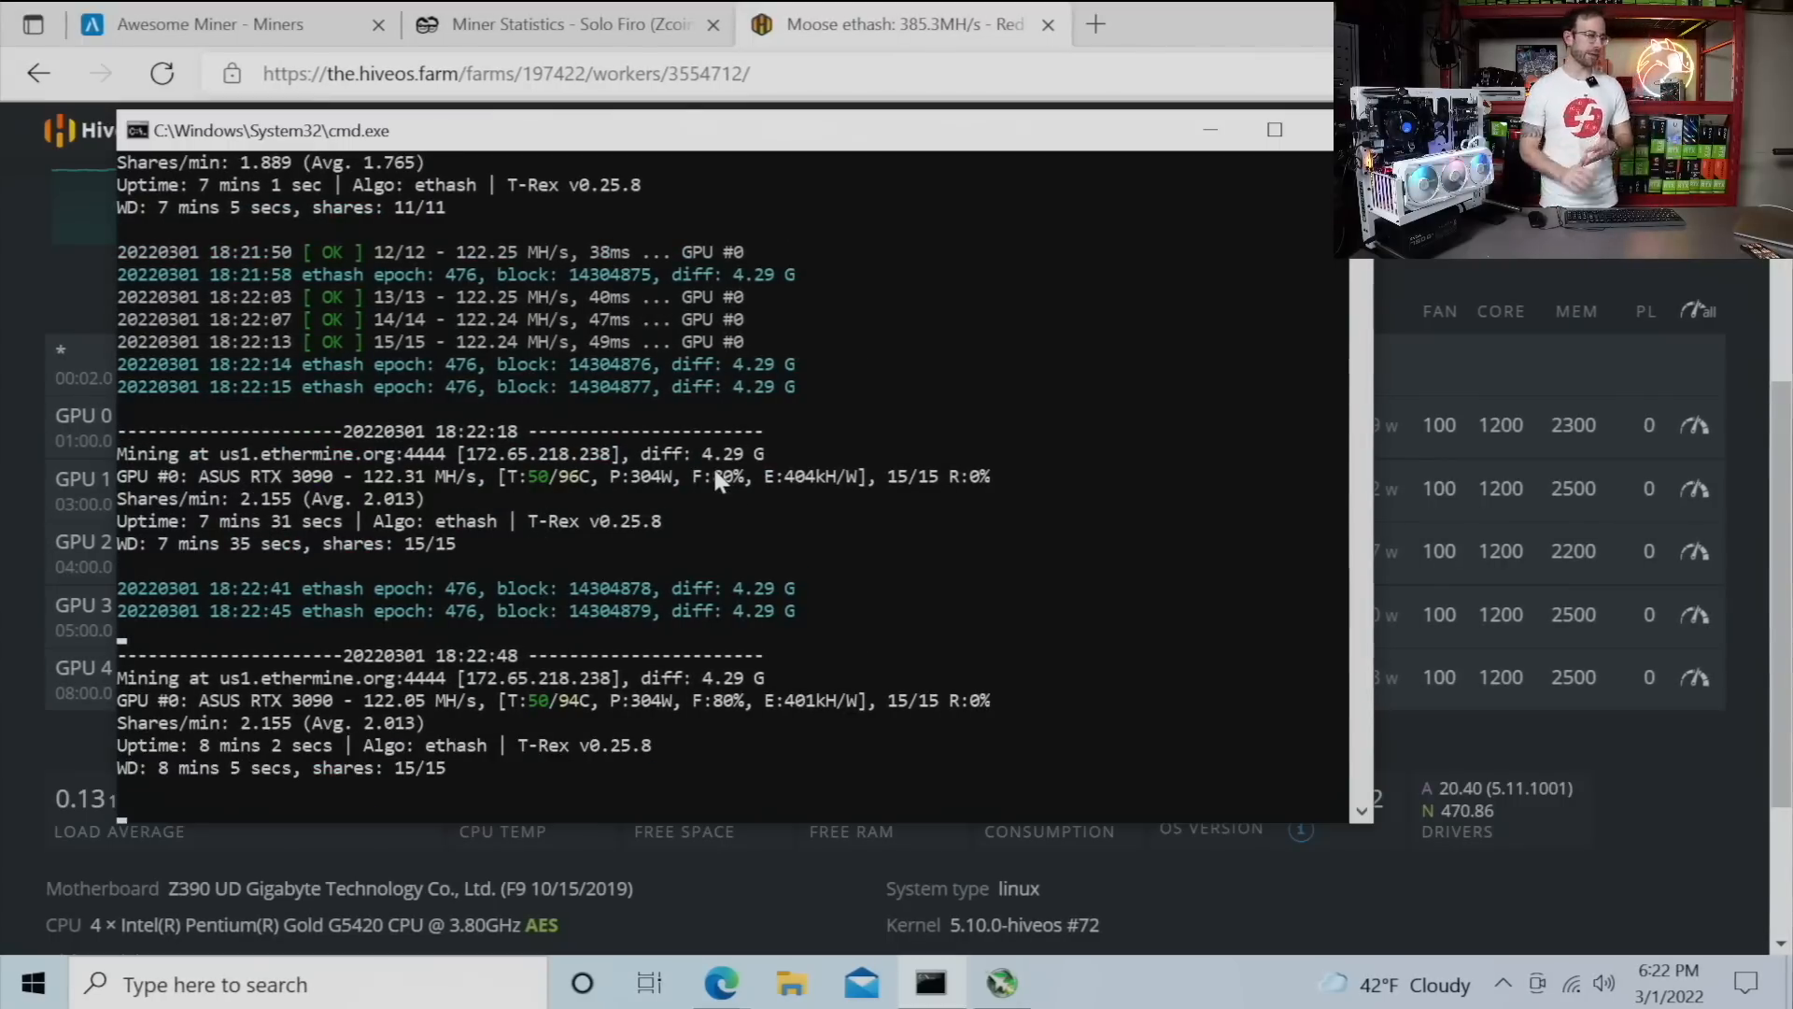
pyautogui.moveTo(1187, 52)
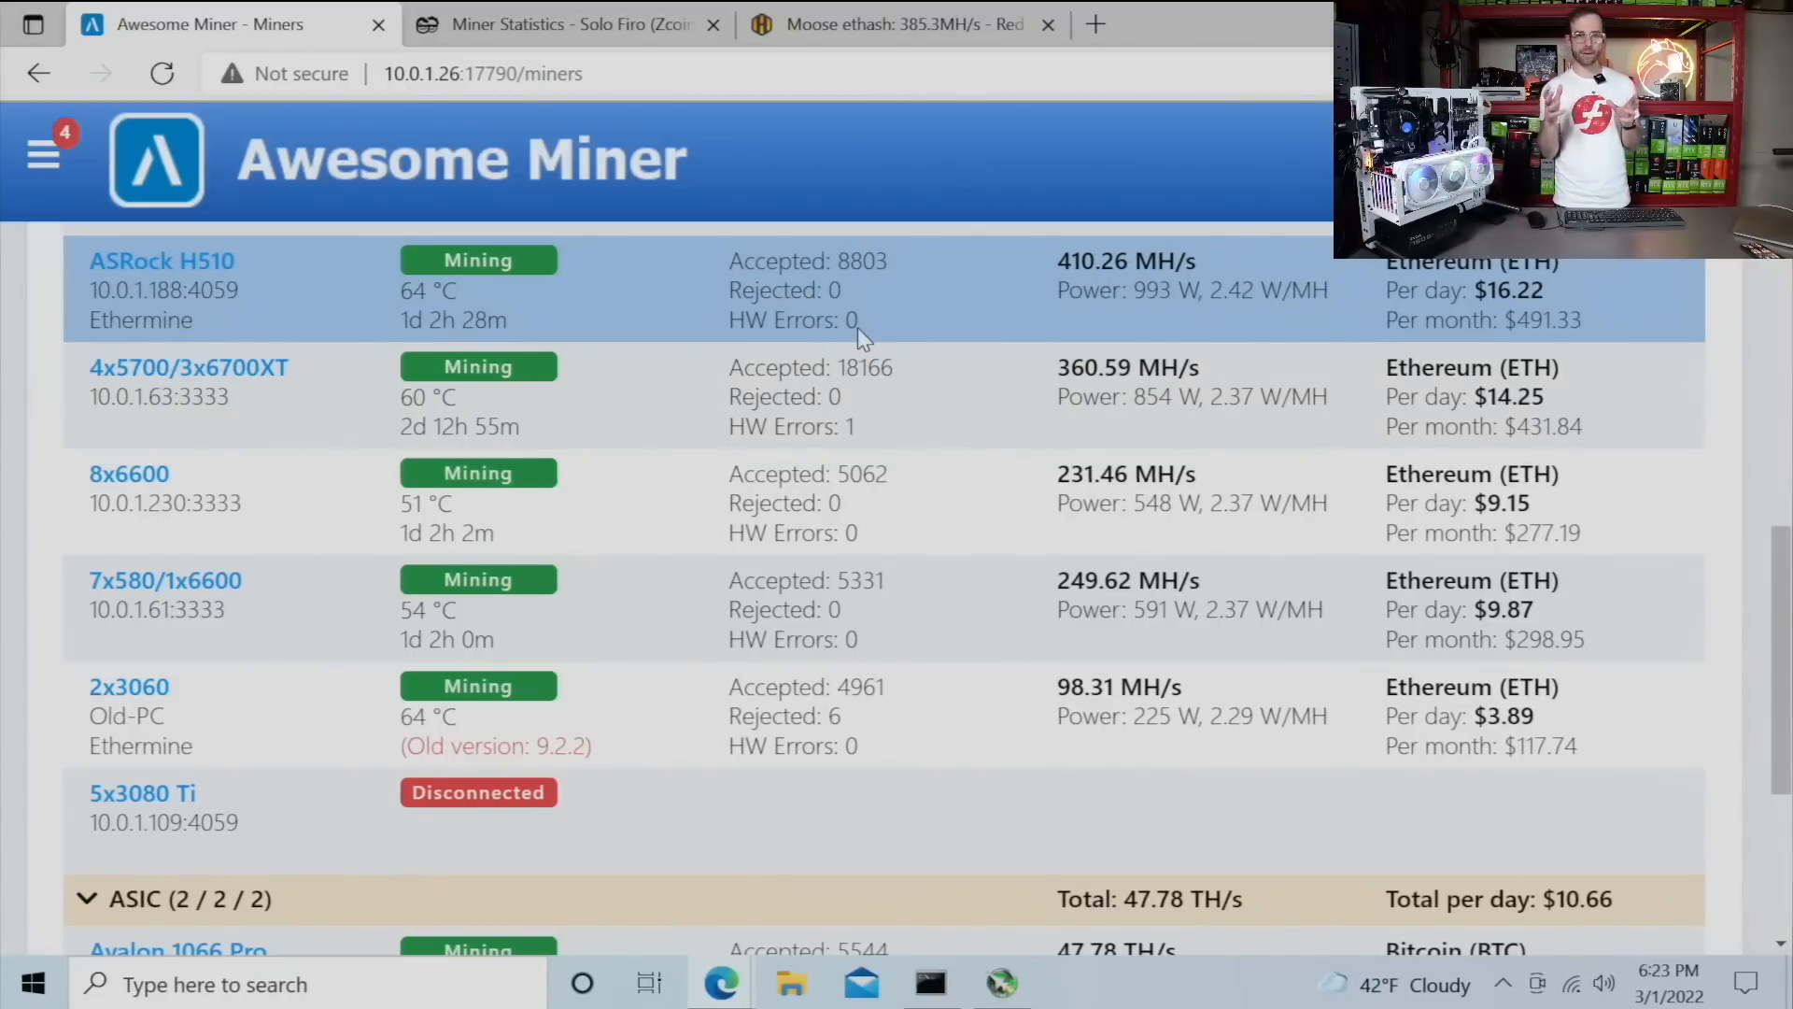
pyautogui.moveTo(852, 417)
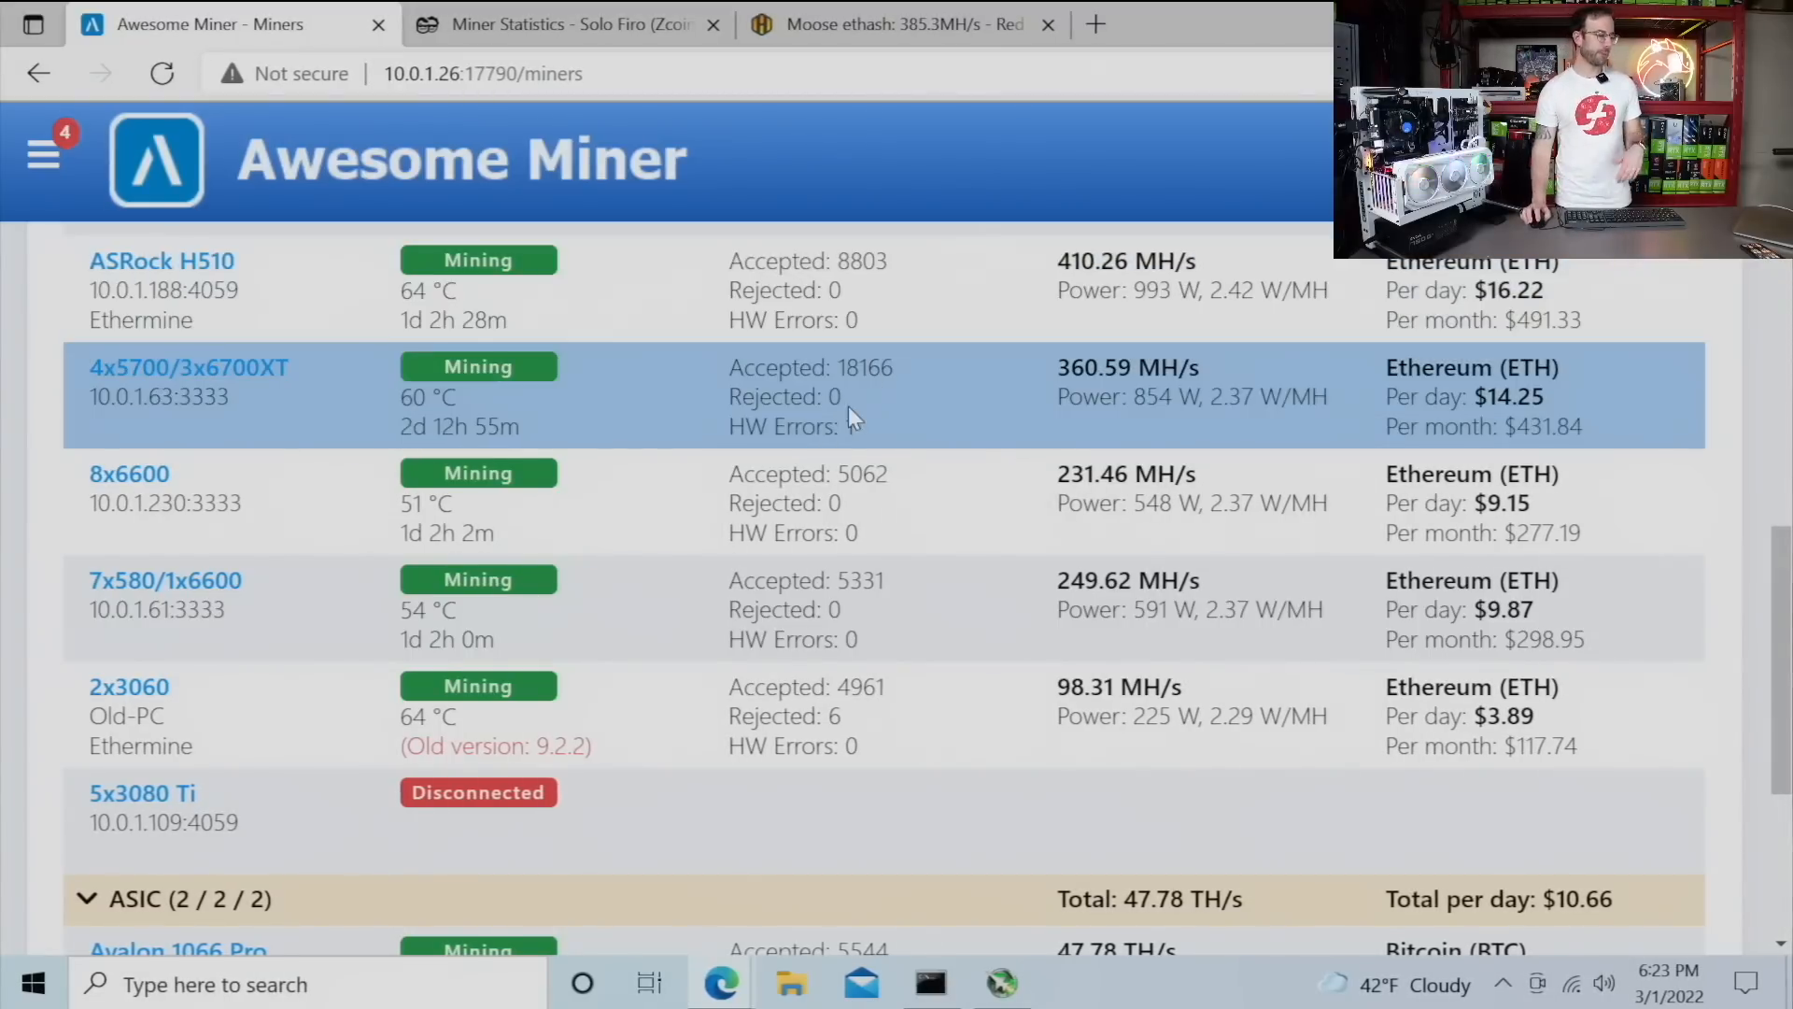
pyautogui.scroll(-3)
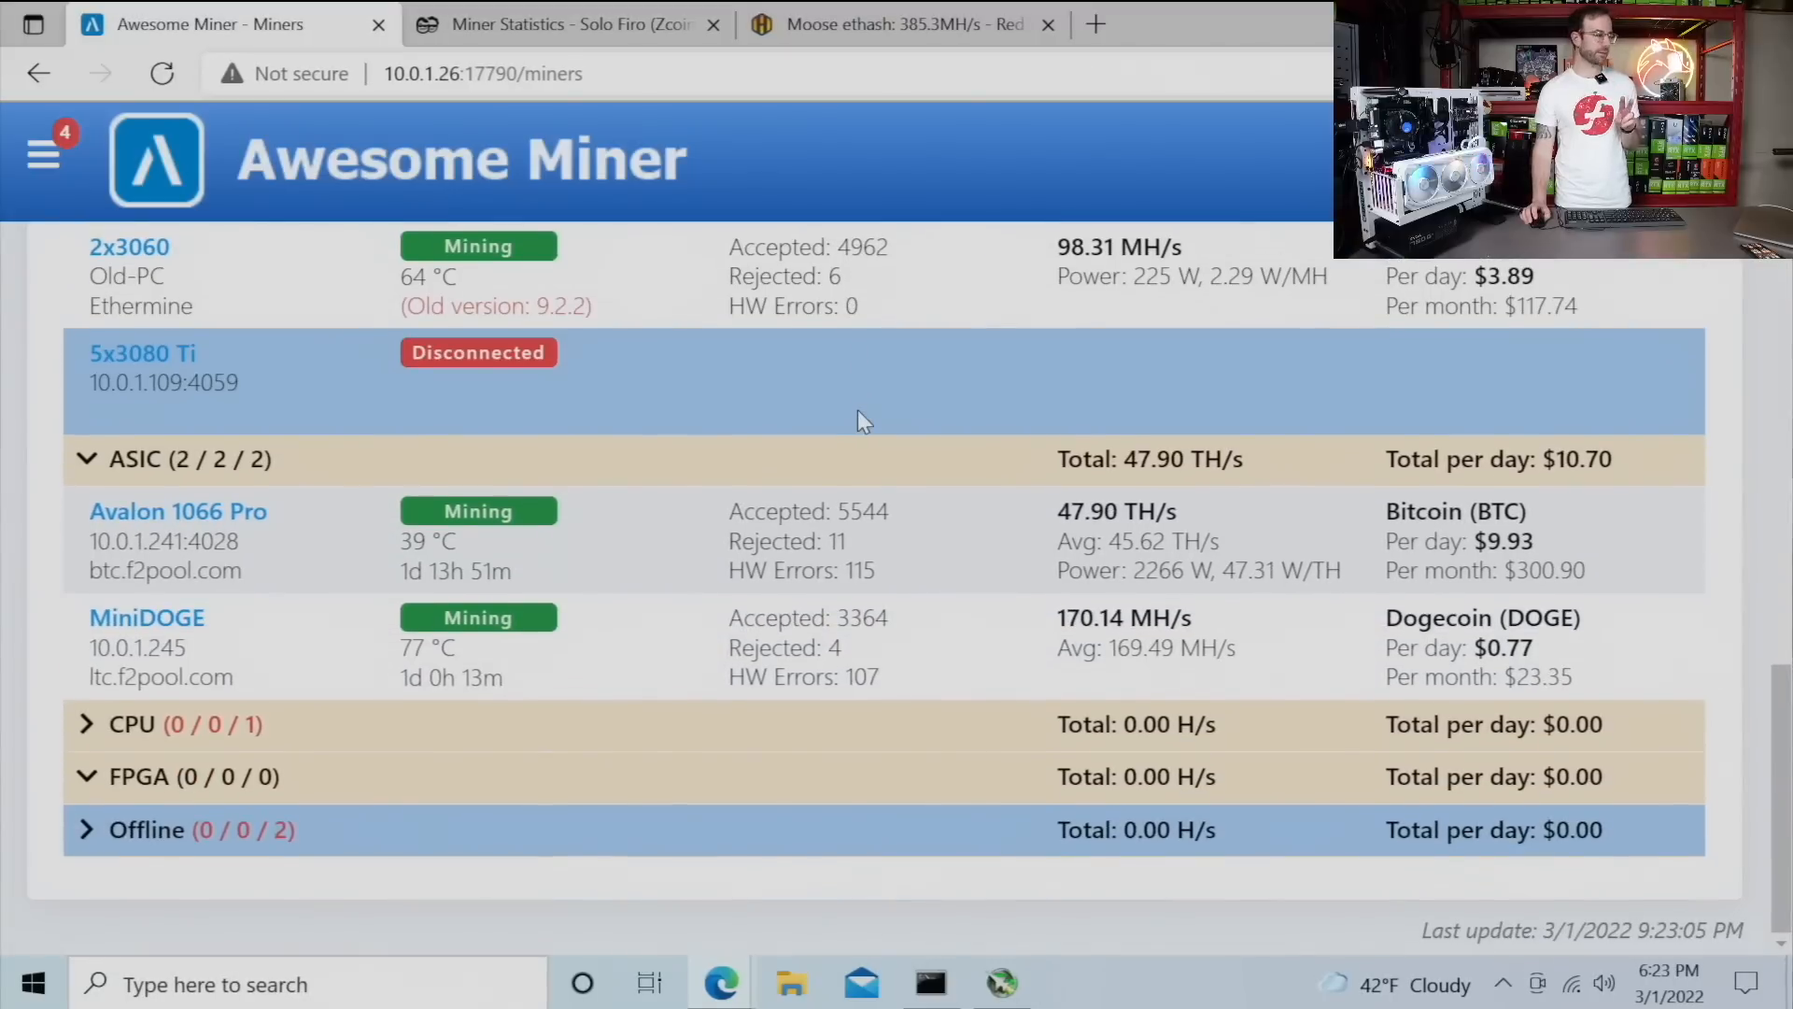
pyautogui.moveTo(144, 525)
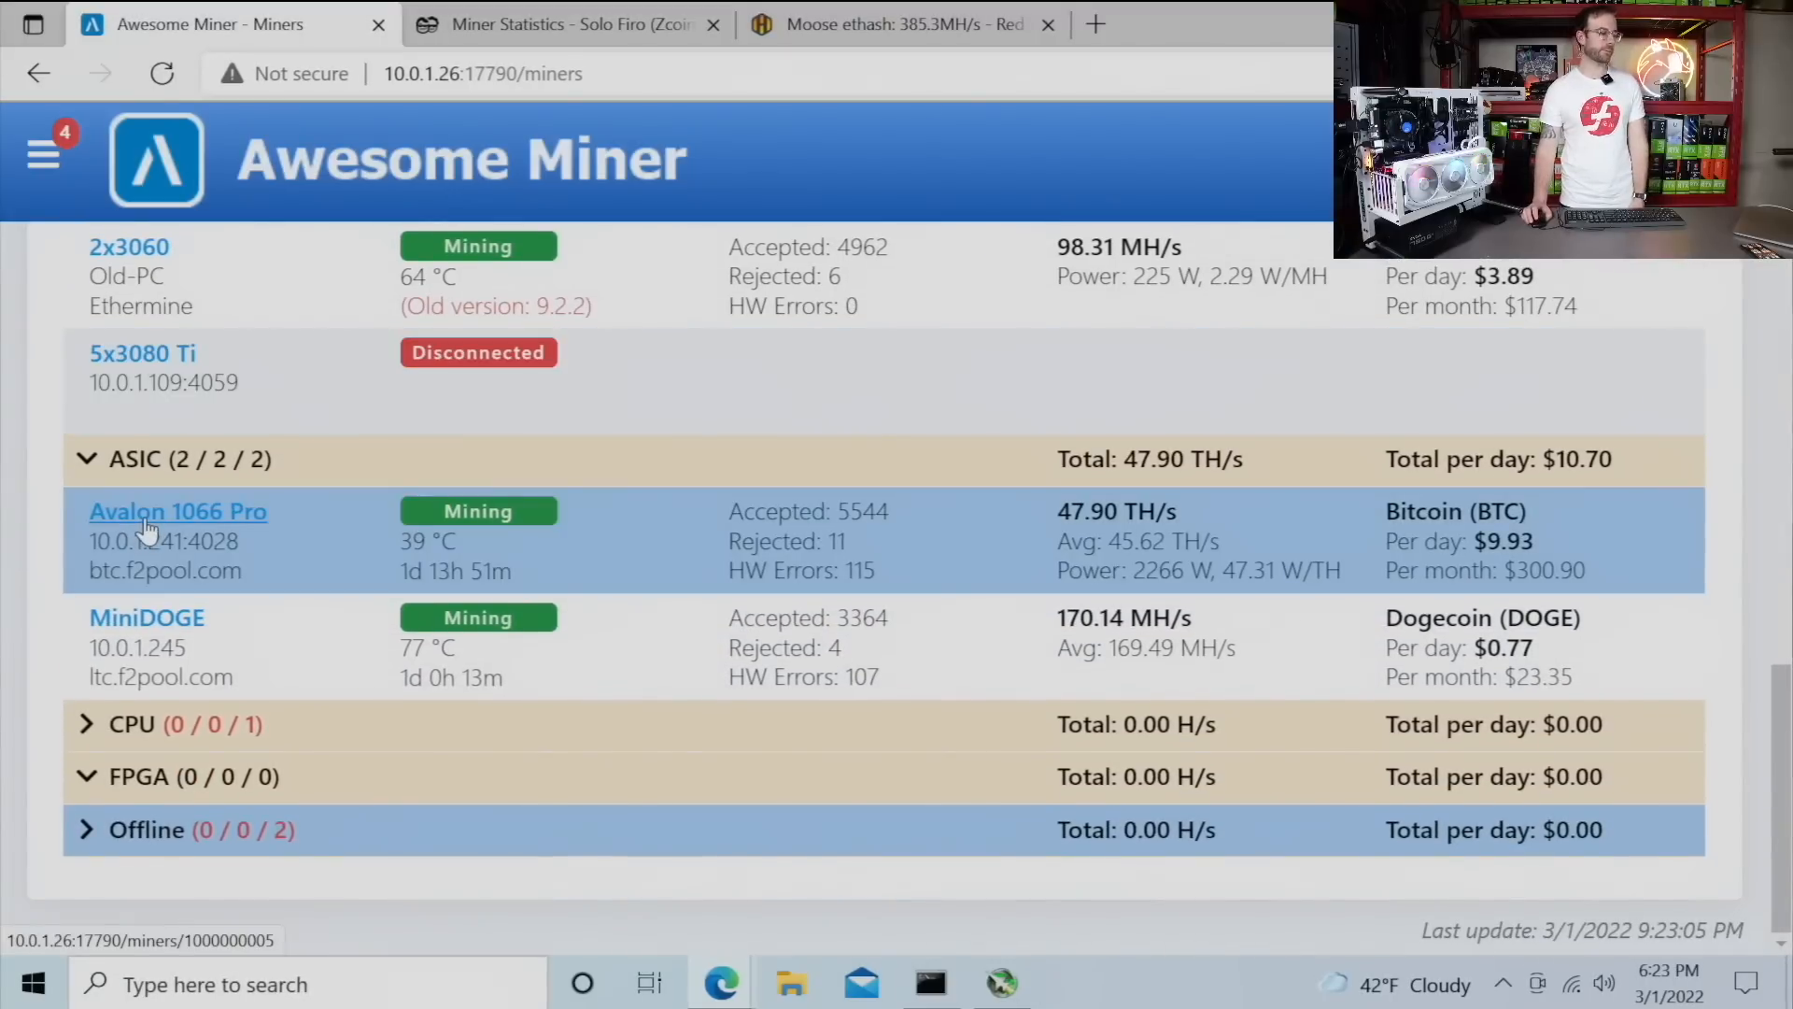